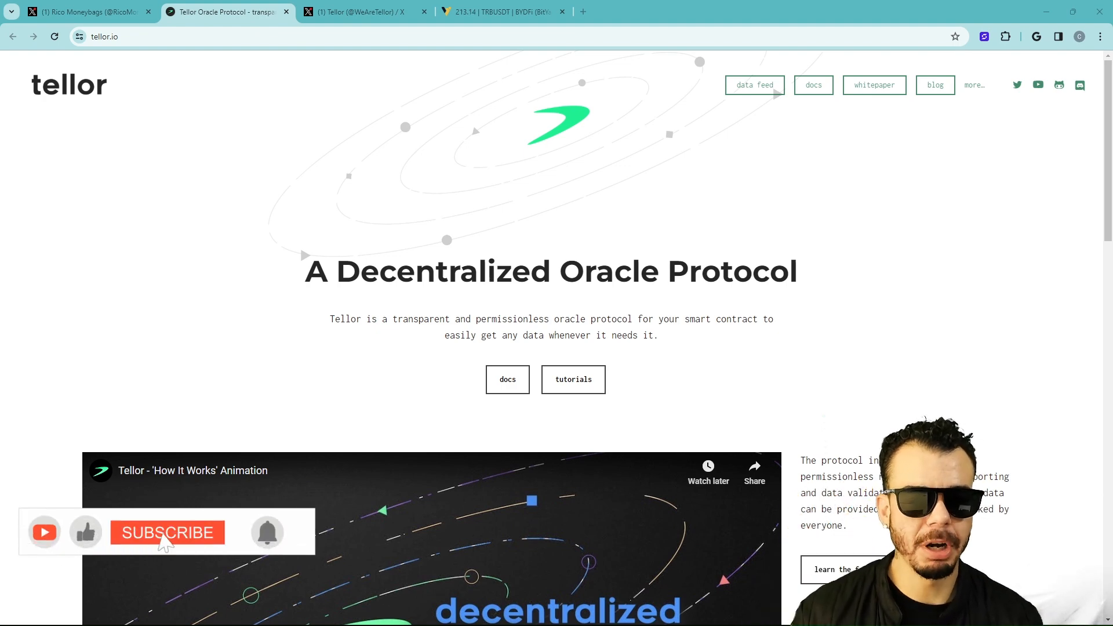
- Scroll the tellor.io homepage past the video to the SpotPrice, Custom and Become a reporter section
click(167, 532)
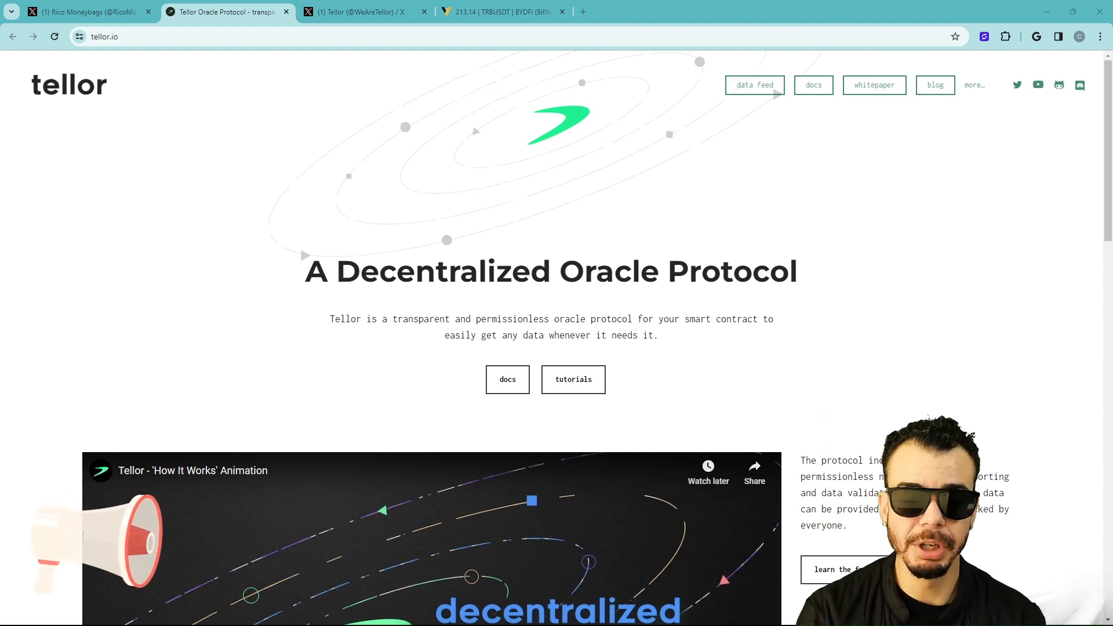
mouse_move(336, 323)
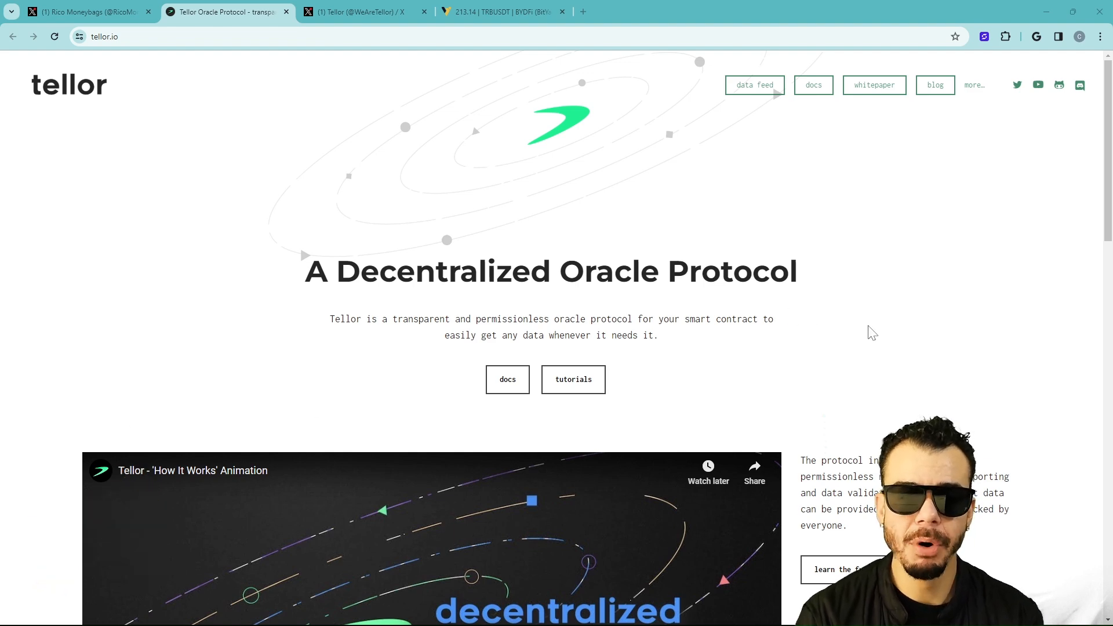
mouse_move(1012, 327)
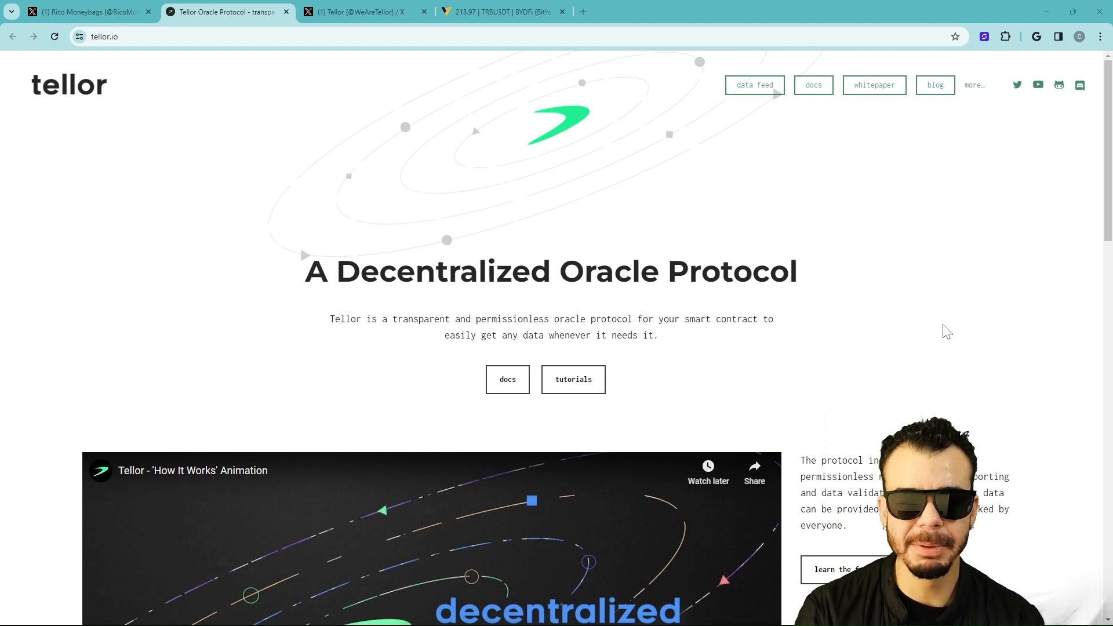
mouse_move(951, 310)
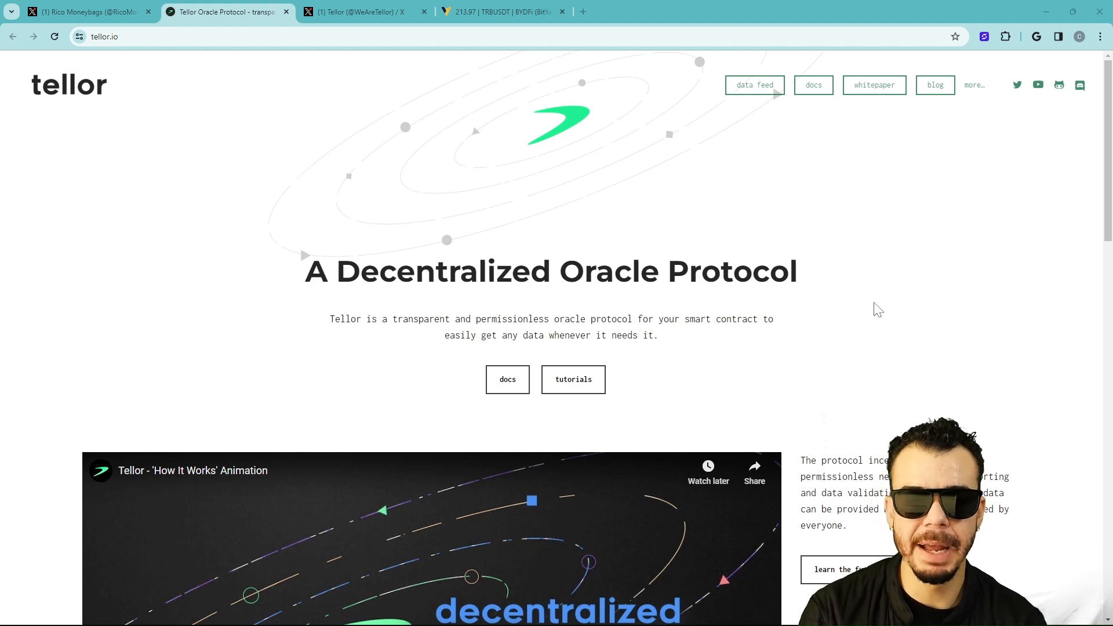
scroll(down, 3)
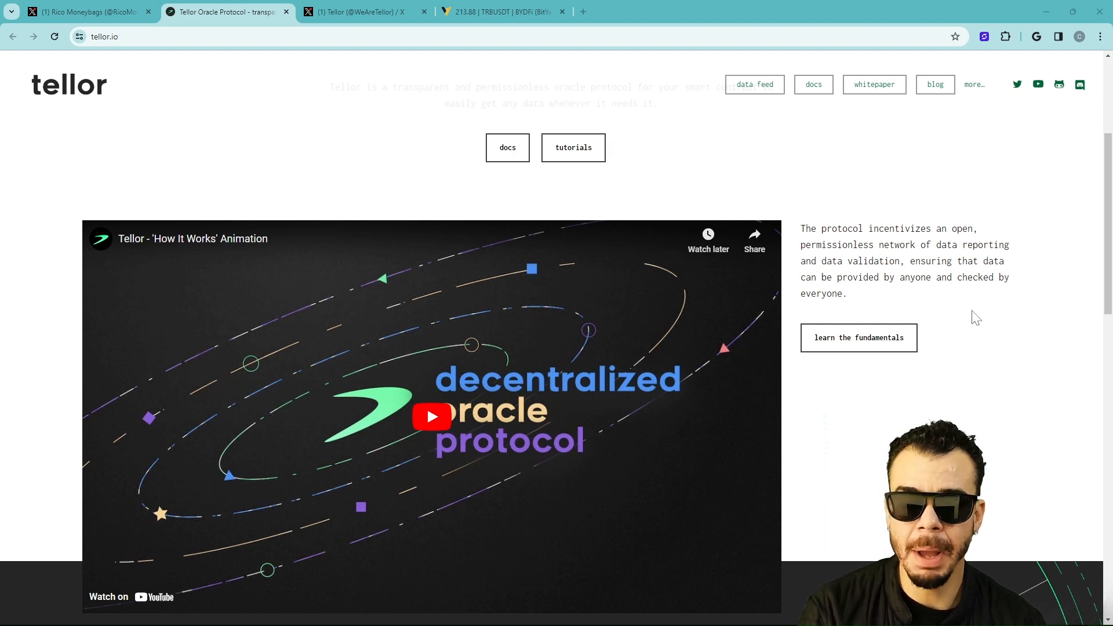
scroll(down, 3)
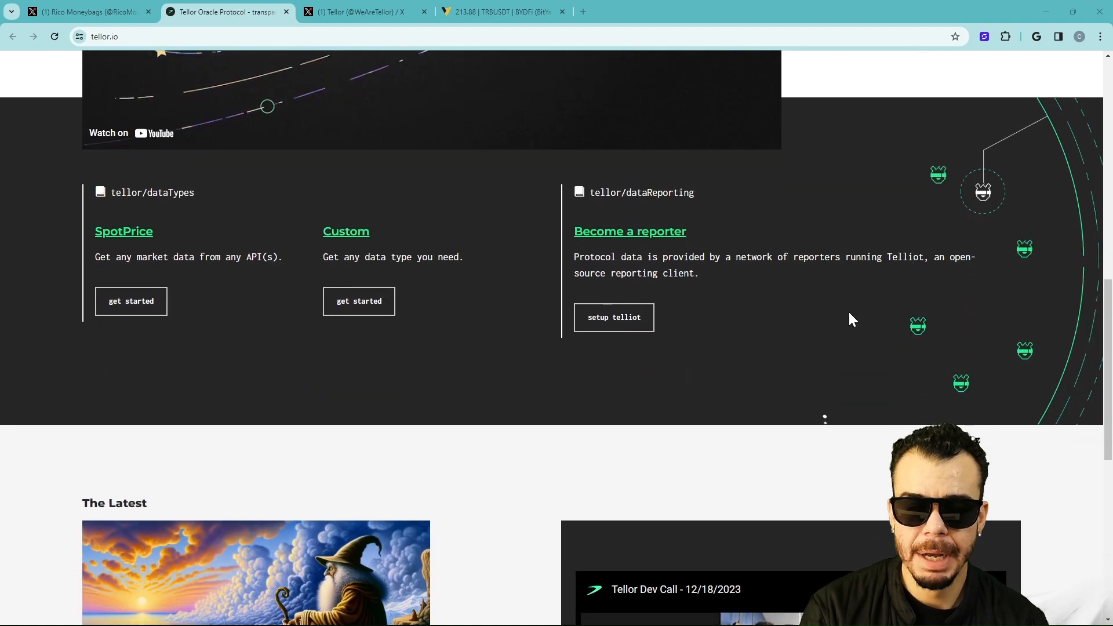
scroll(up, 3)
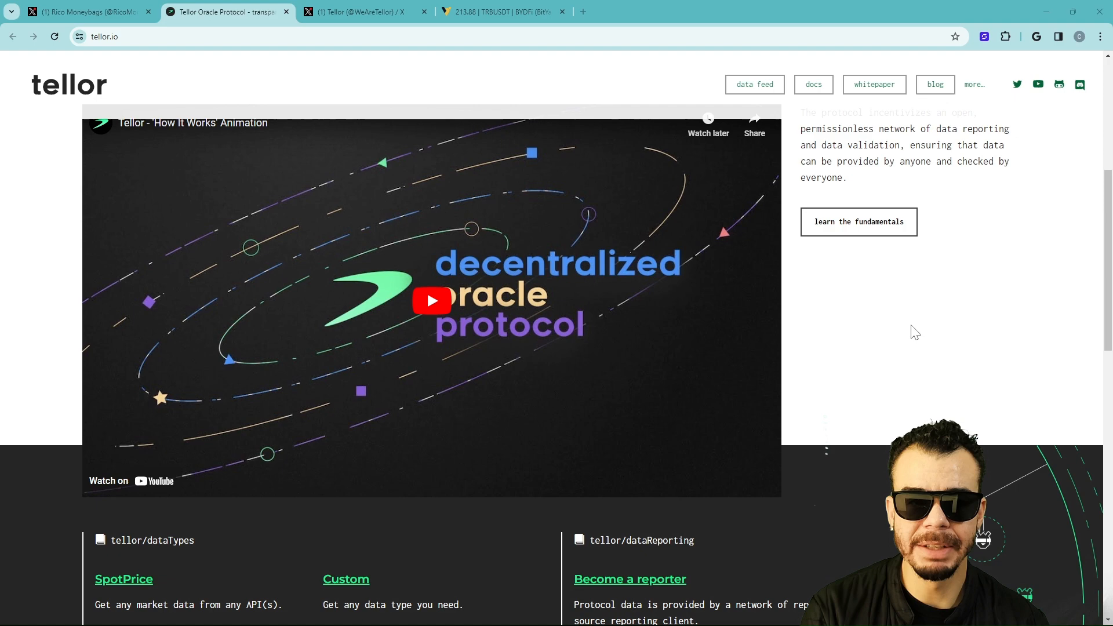
scroll(down, 3)
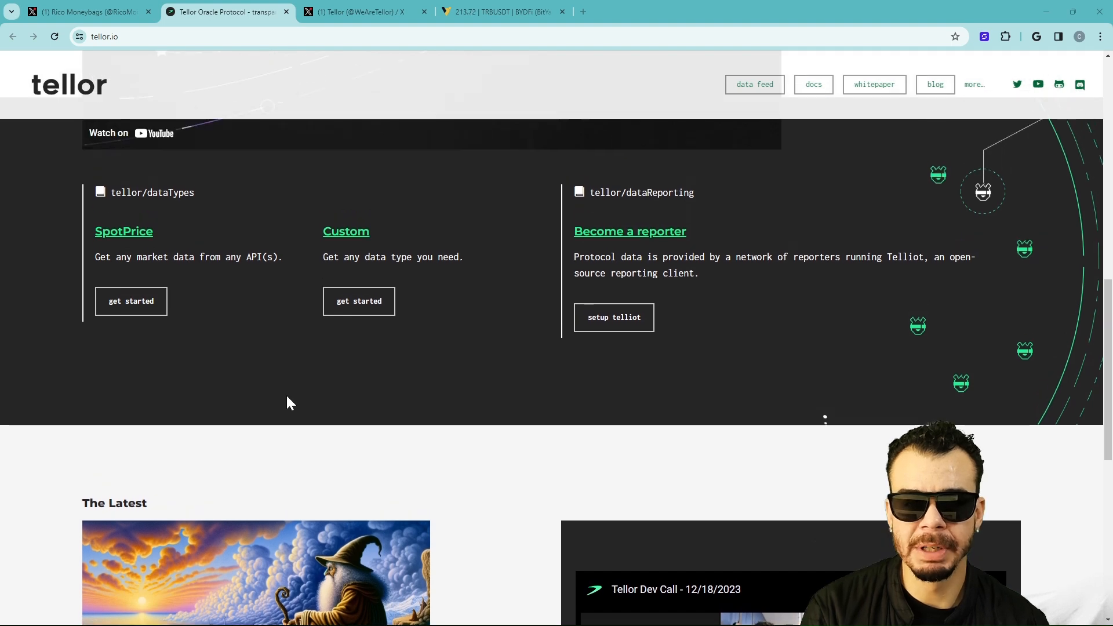
mouse_move(256, 376)
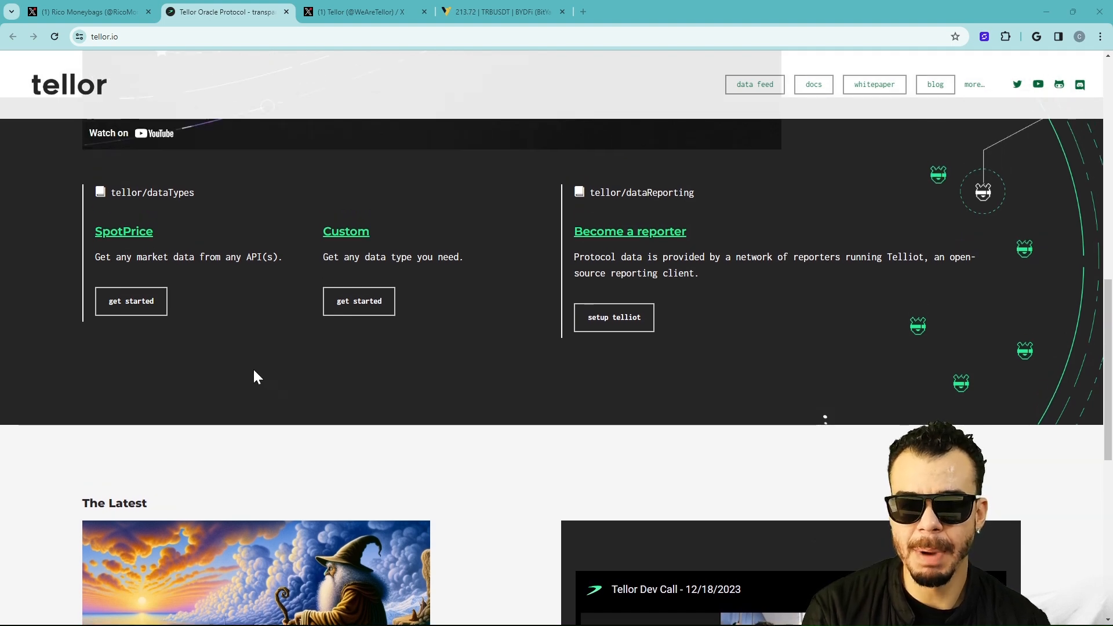
mouse_move(328, 405)
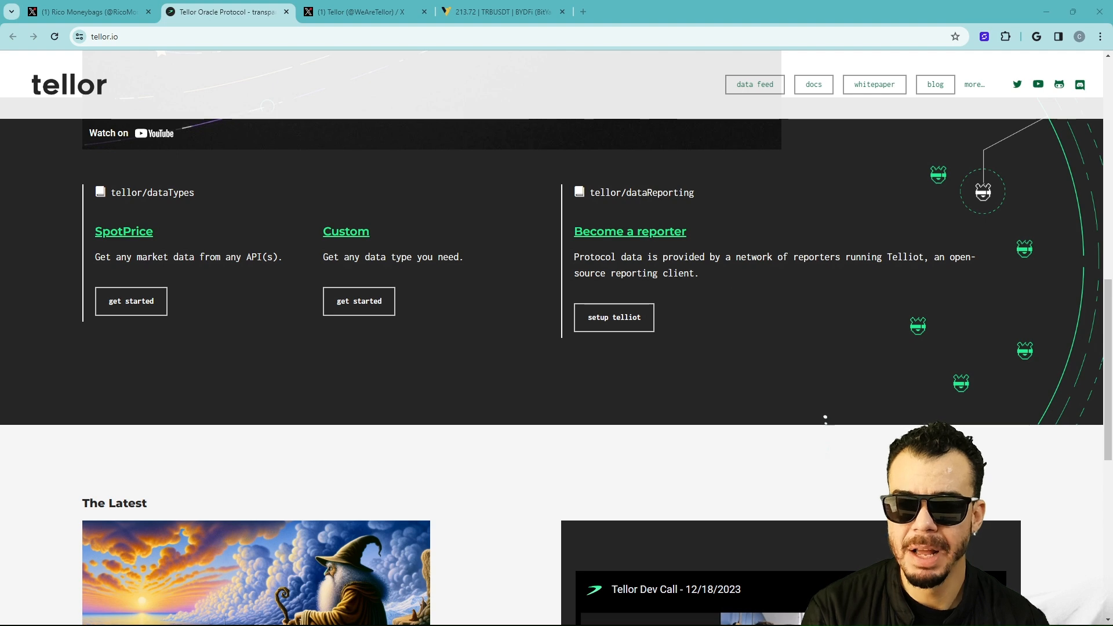
mouse_move(955, 275)
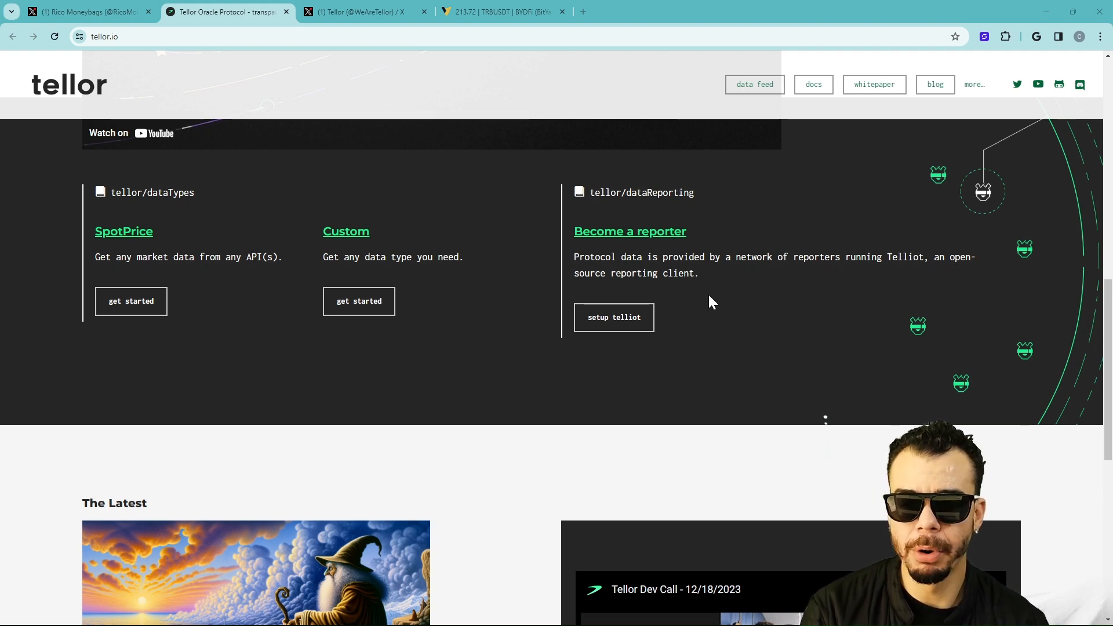
- Scroll to the homepage bottom: The Latest article, dev-call video and footer with networks and contact email
scroll(down, 3)
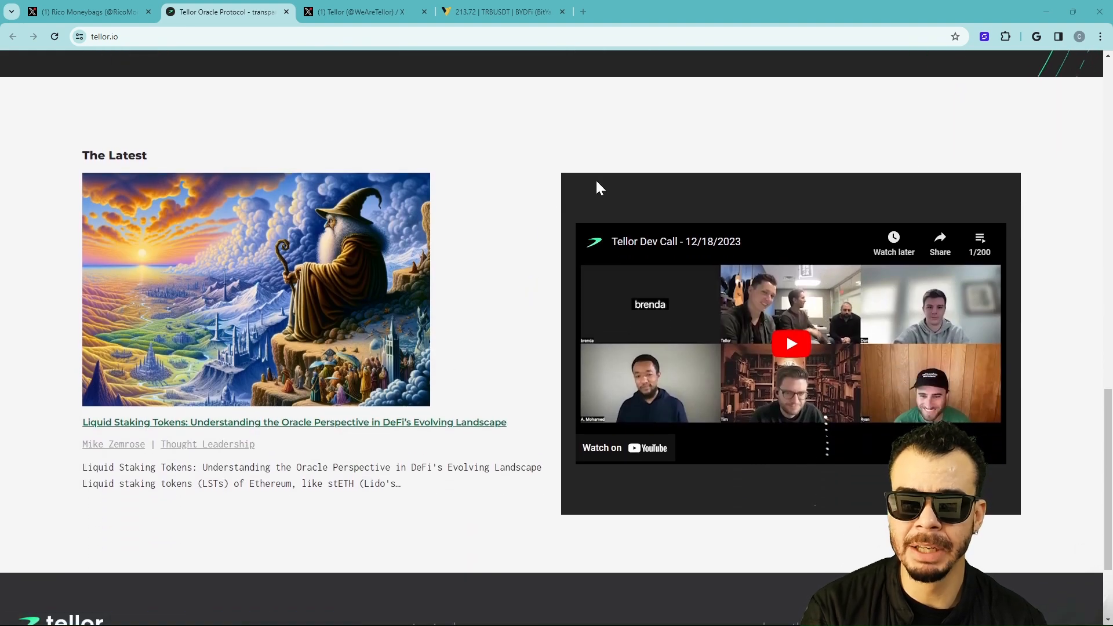
mouse_move(532, 242)
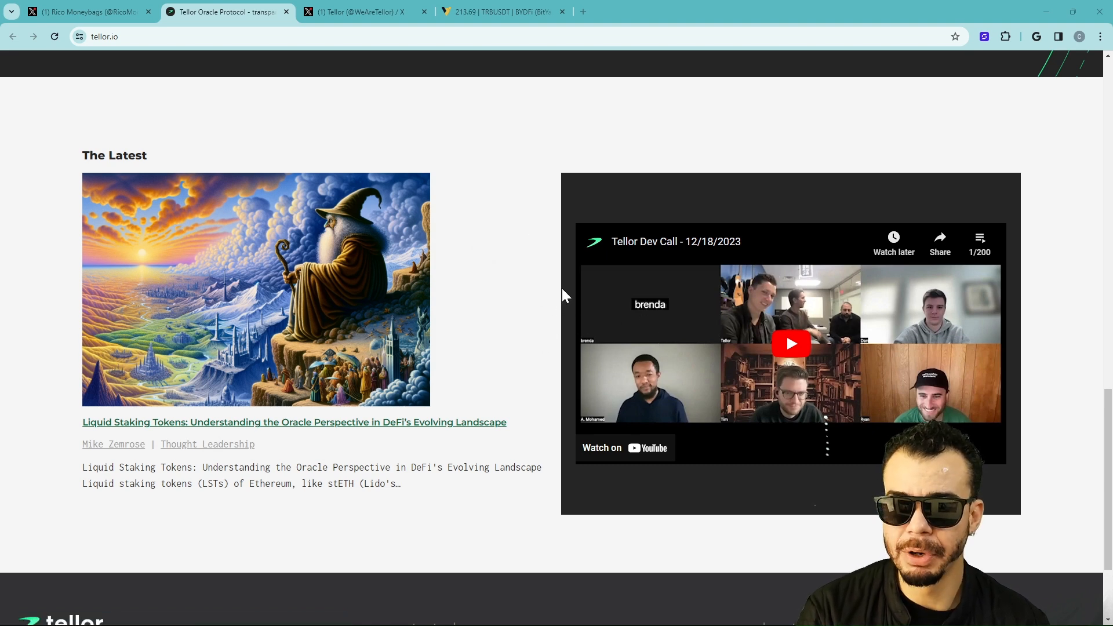
mouse_move(522, 301)
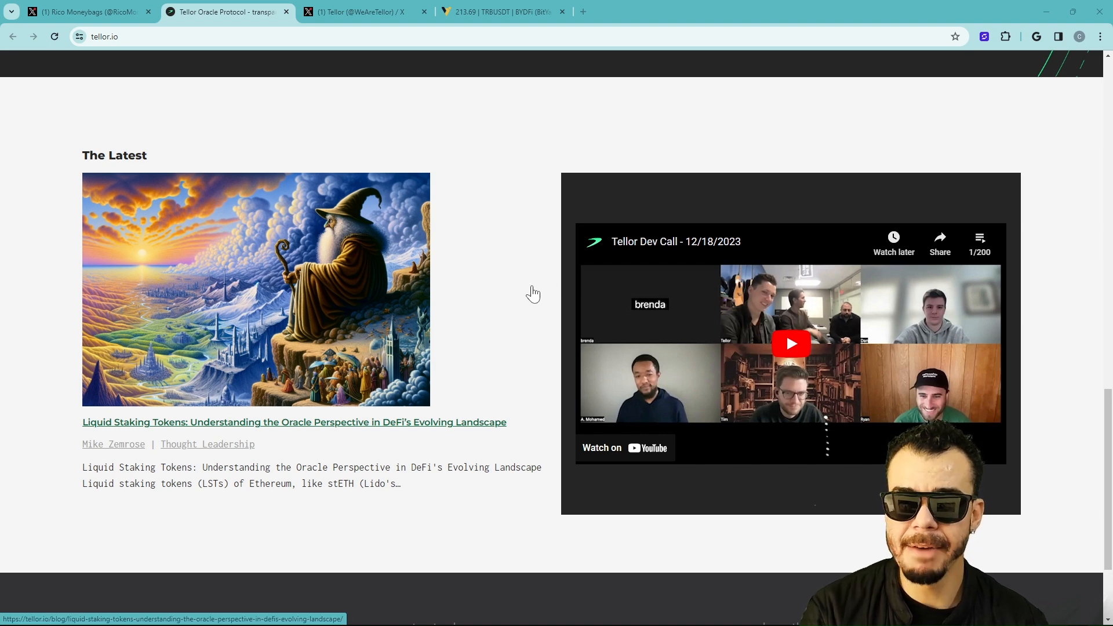
mouse_move(531, 297)
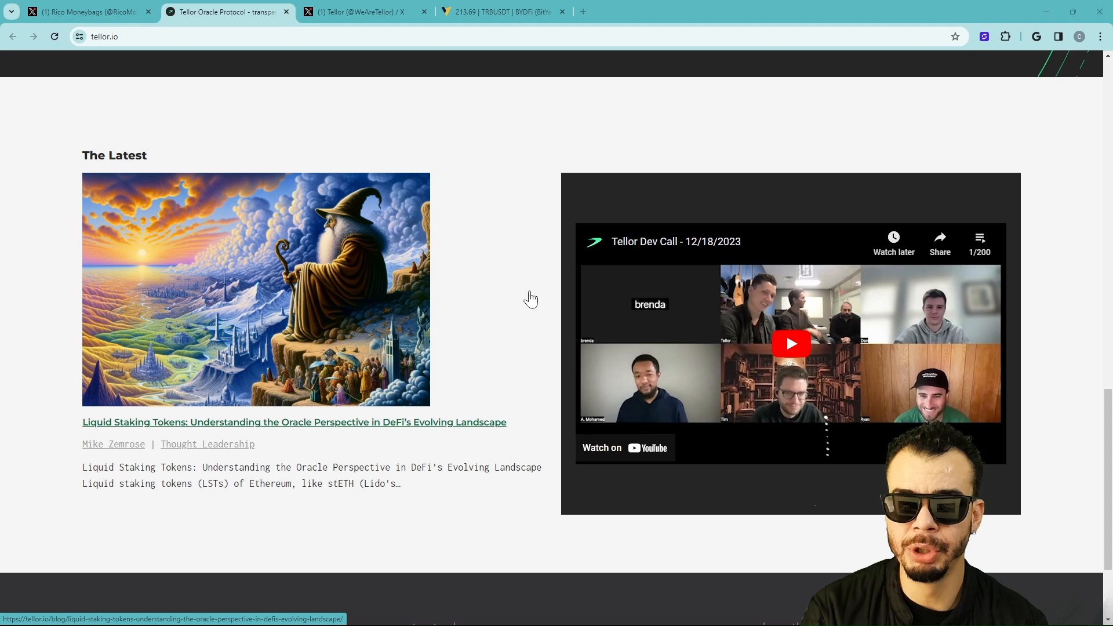
mouse_move(521, 296)
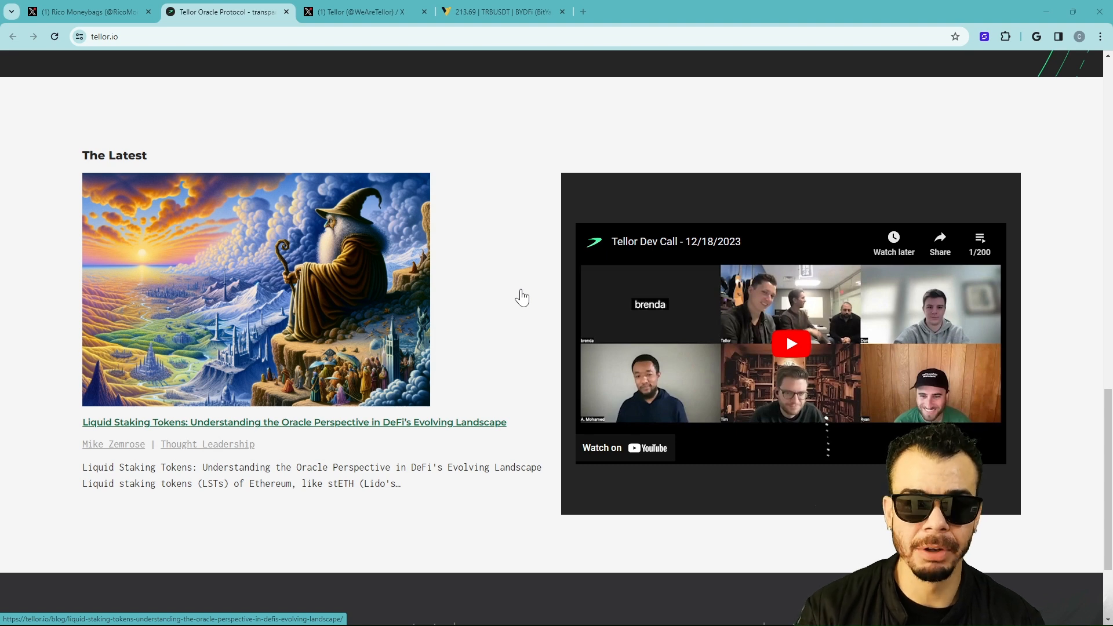
mouse_move(488, 273)
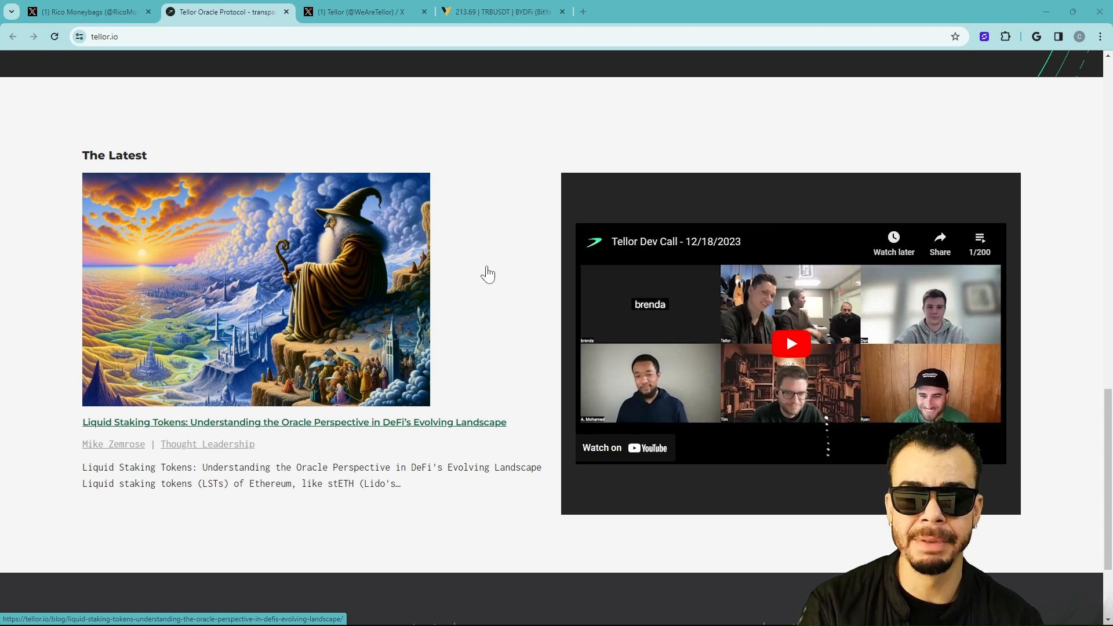
scroll(down, 3)
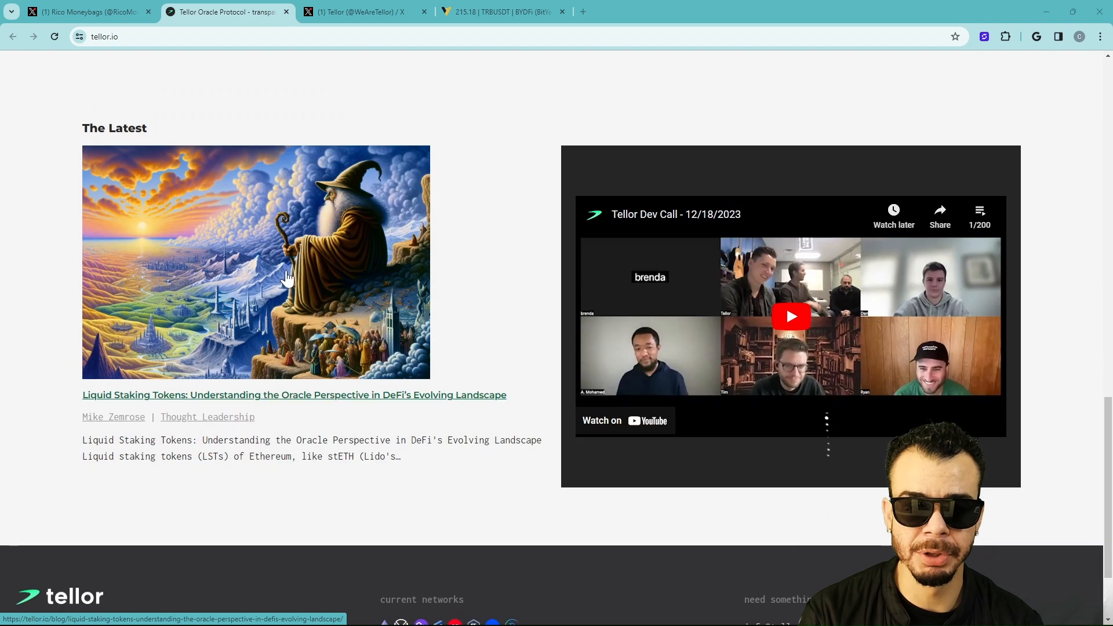
mouse_move(323, 319)
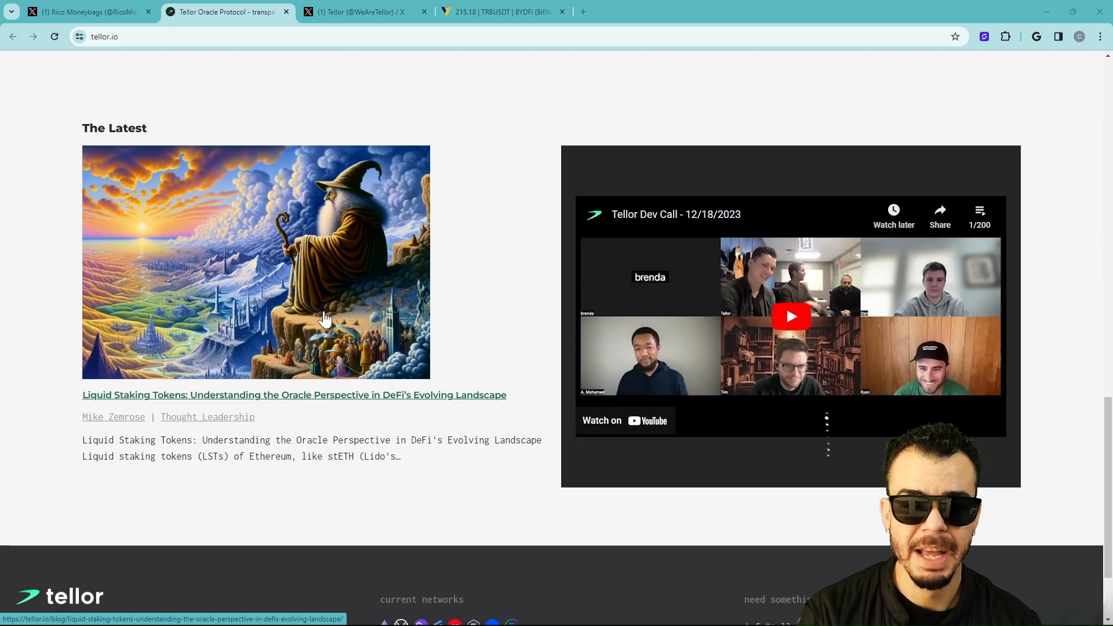
mouse_move(337, 298)
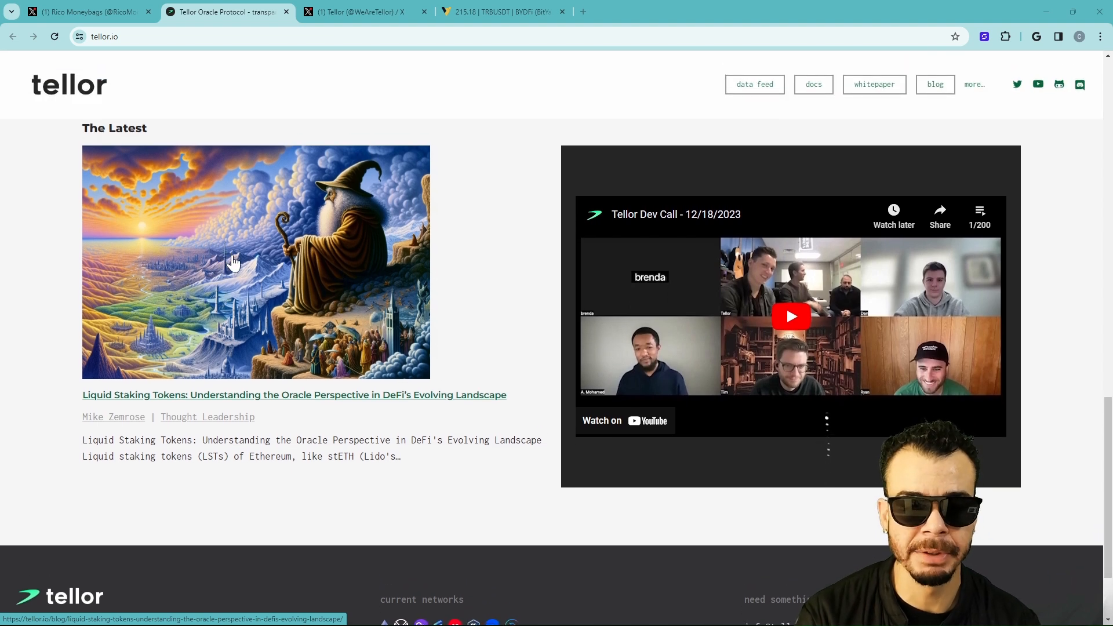
mouse_move(249, 413)
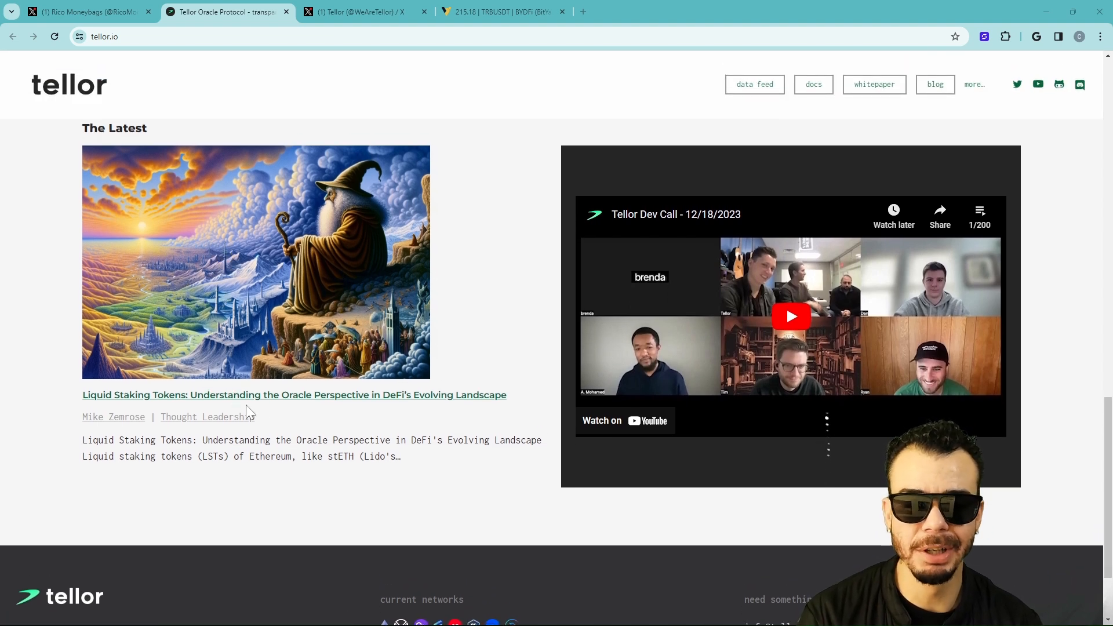
mouse_move(426, 415)
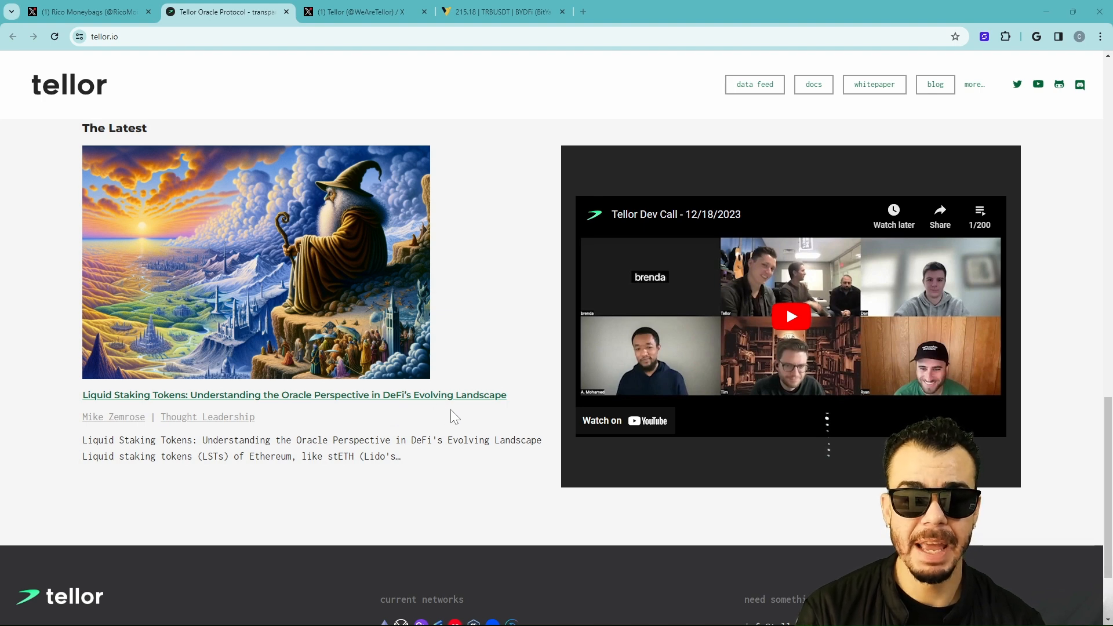
scroll(down, 3)
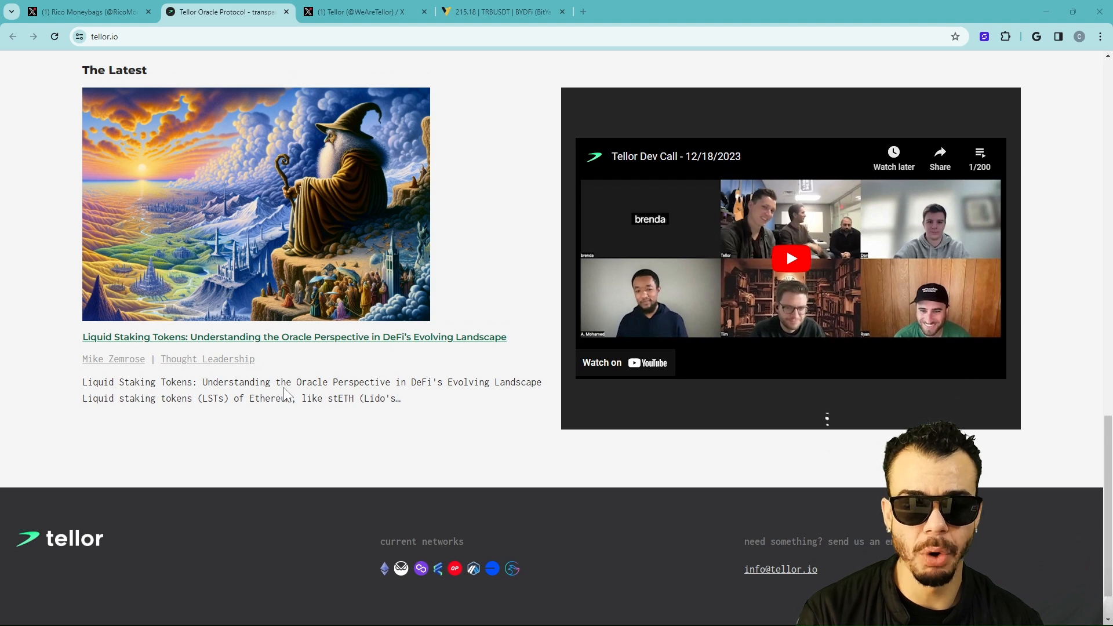
mouse_move(528, 402)
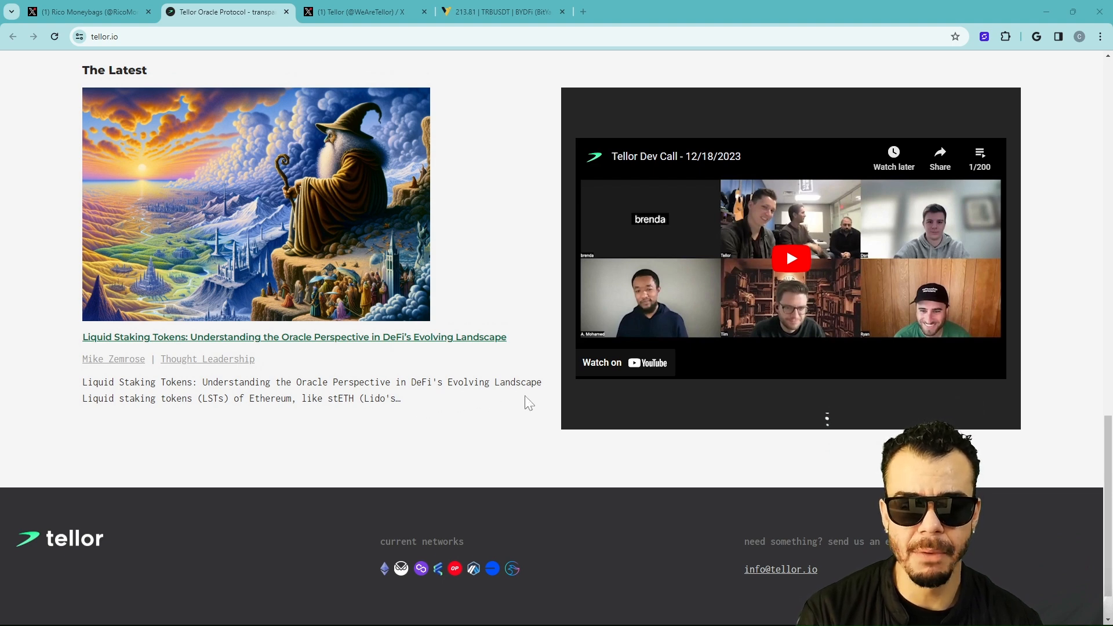
mouse_move(196, 422)
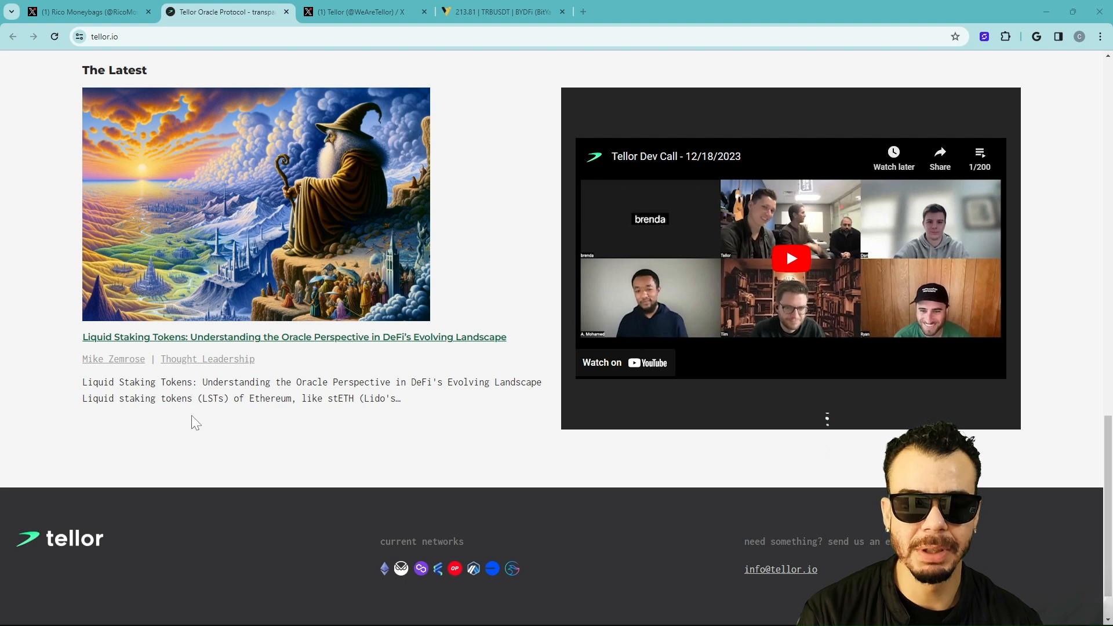
mouse_move(304, 424)
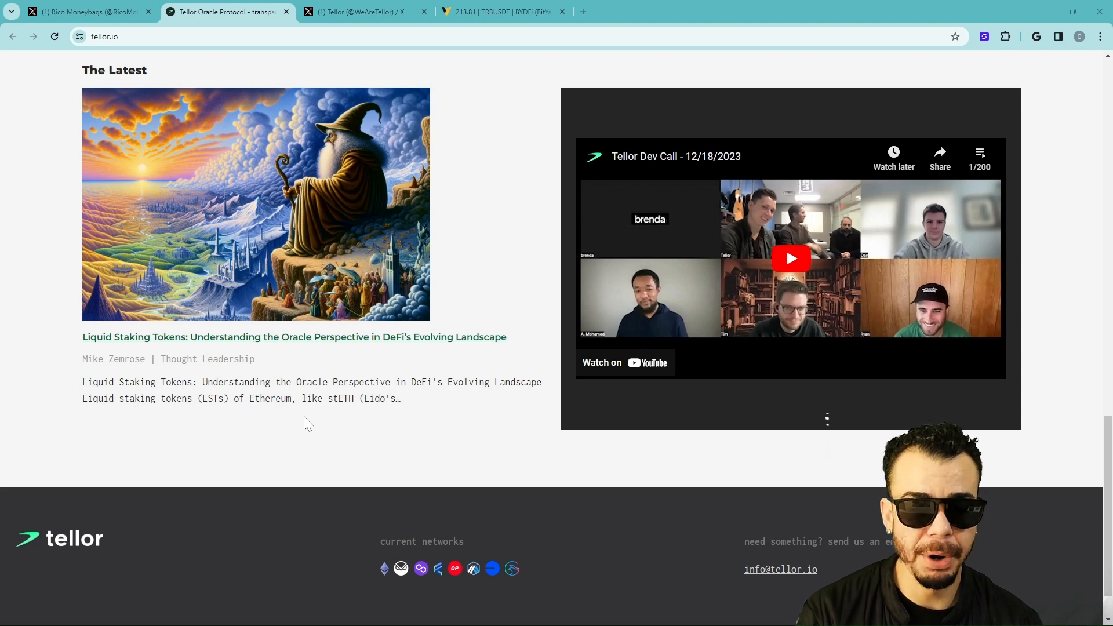
mouse_move(355, 417)
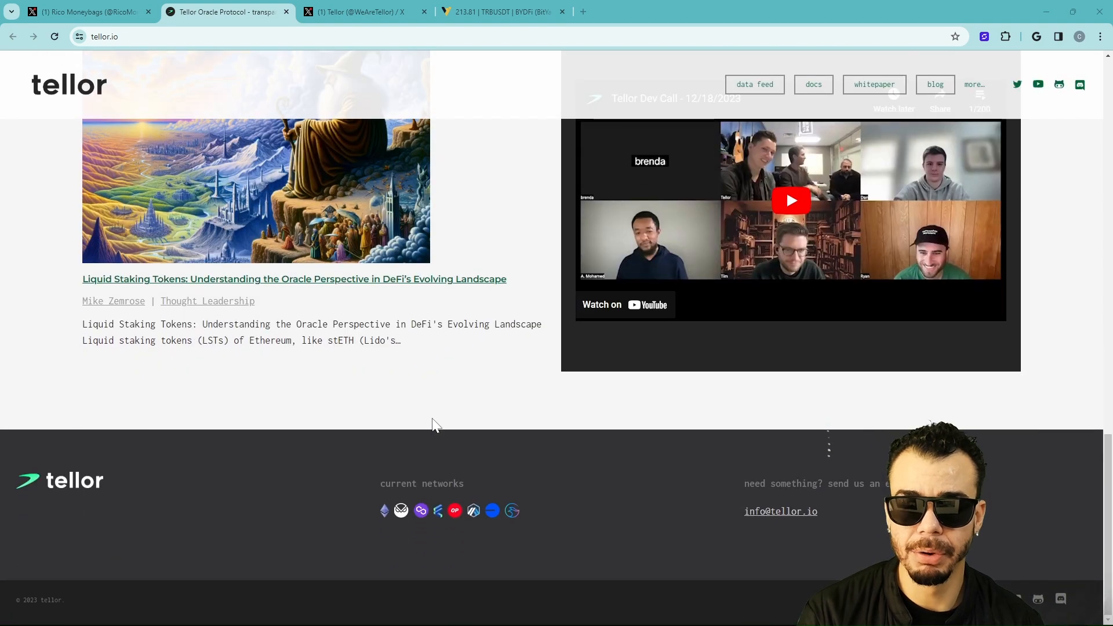
scroll(up, 3)
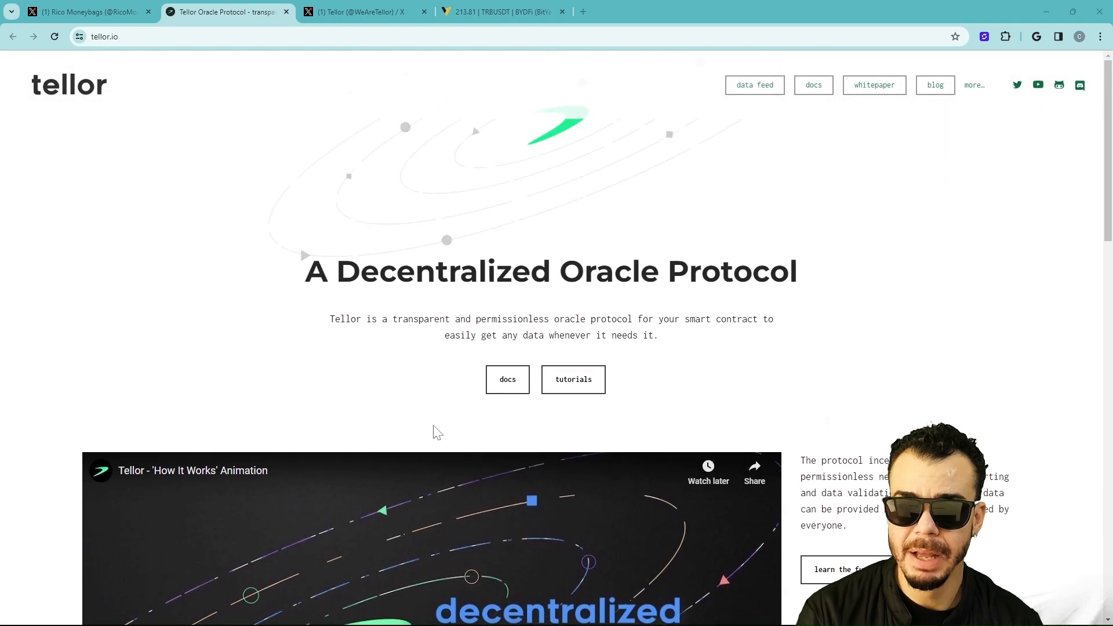
scroll(down, 3)
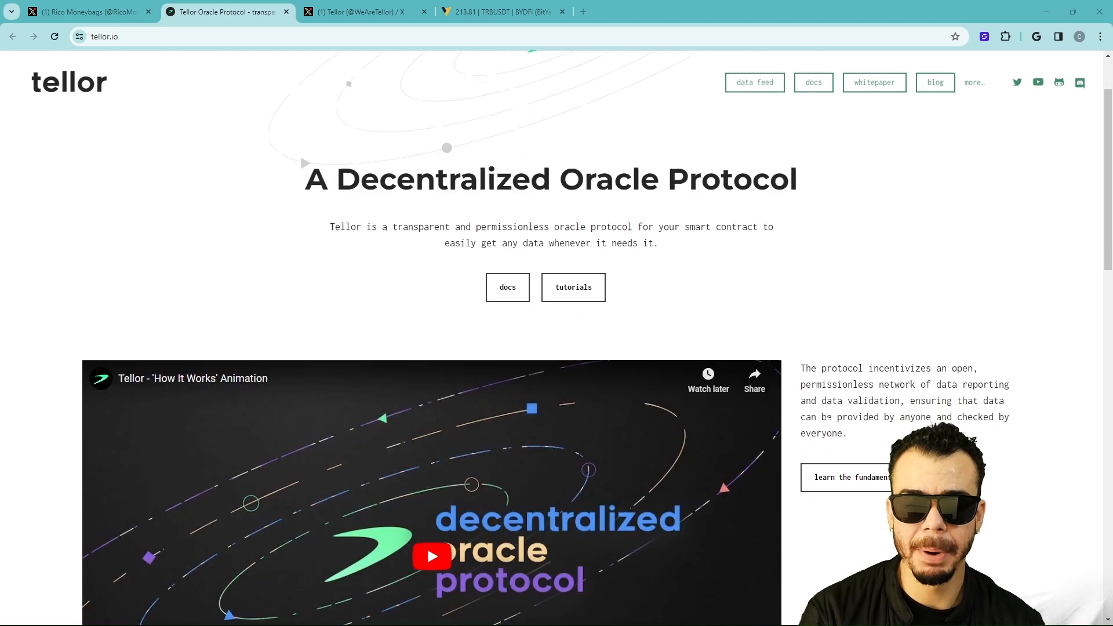
scroll(down, 3)
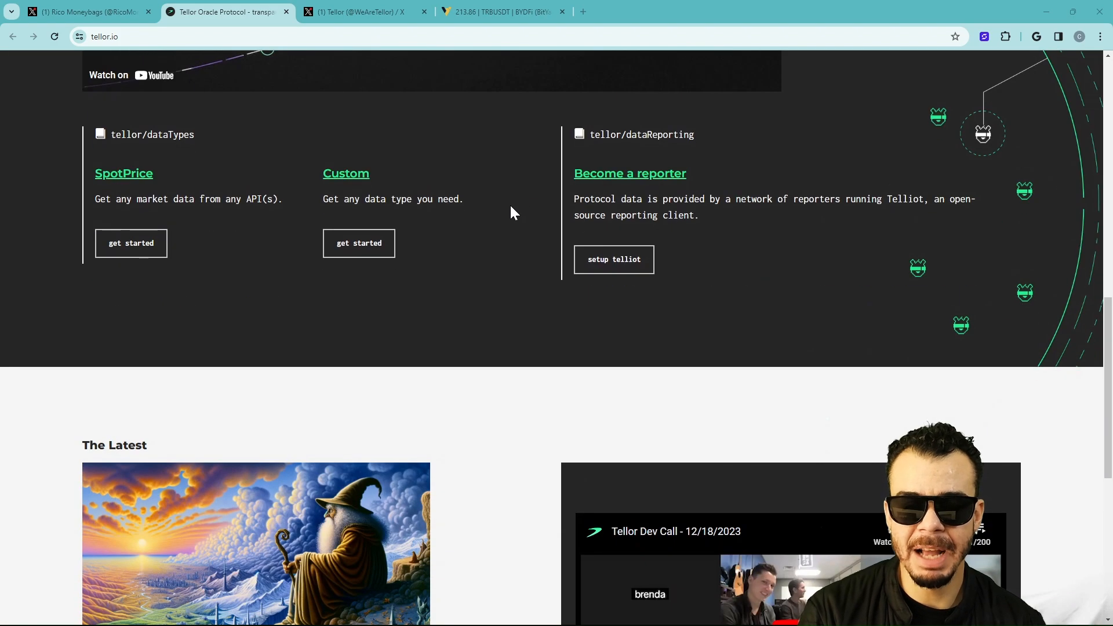
scroll(down, 3)
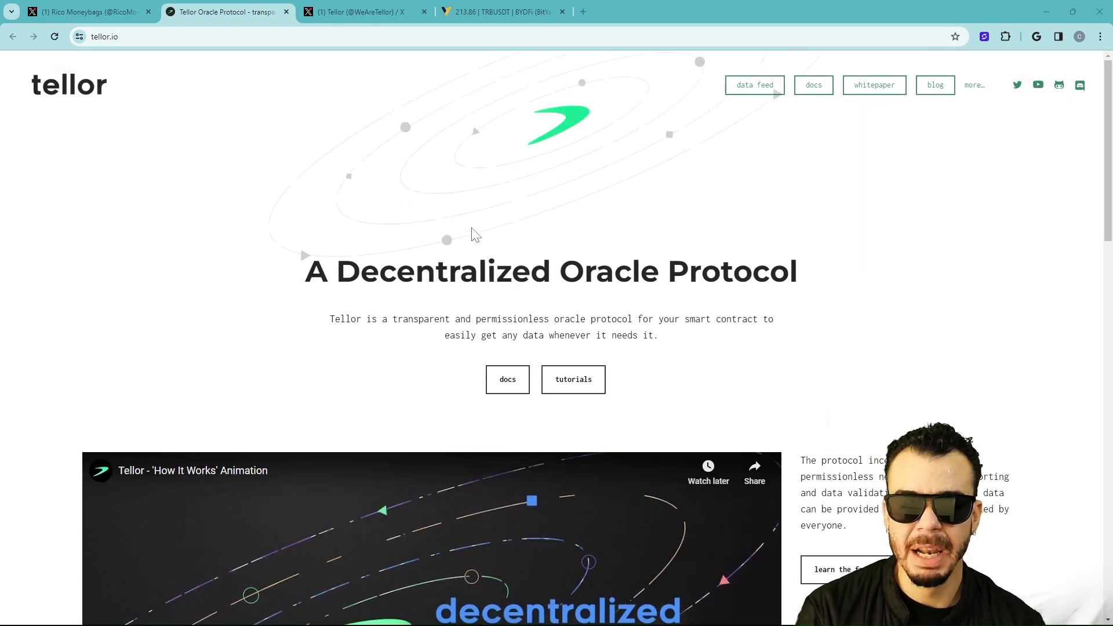
mouse_move(540, 158)
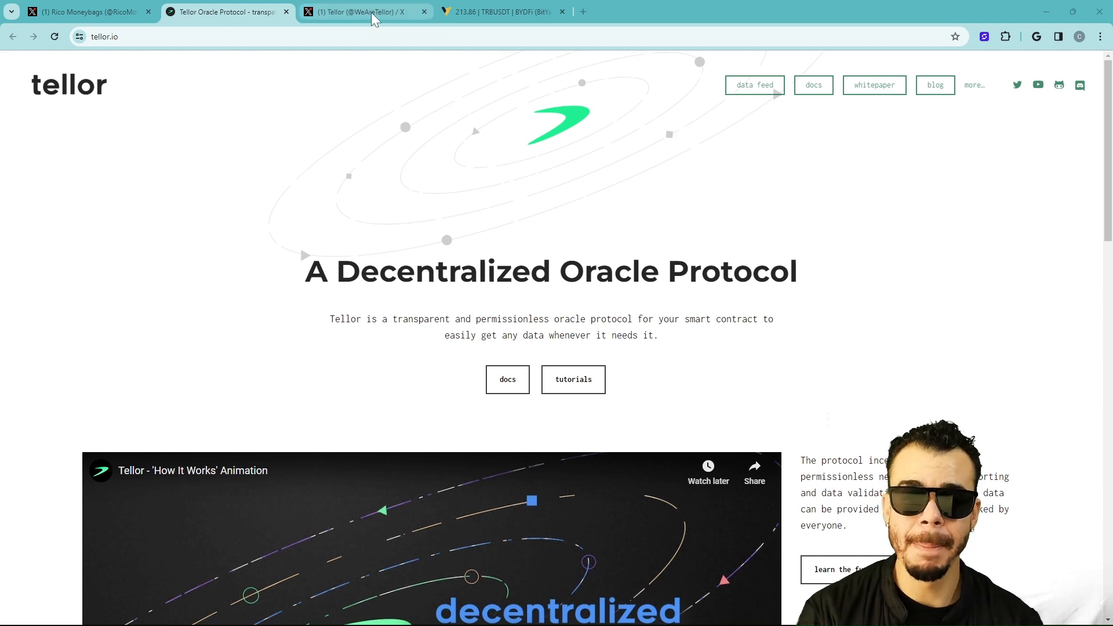
click(362, 12)
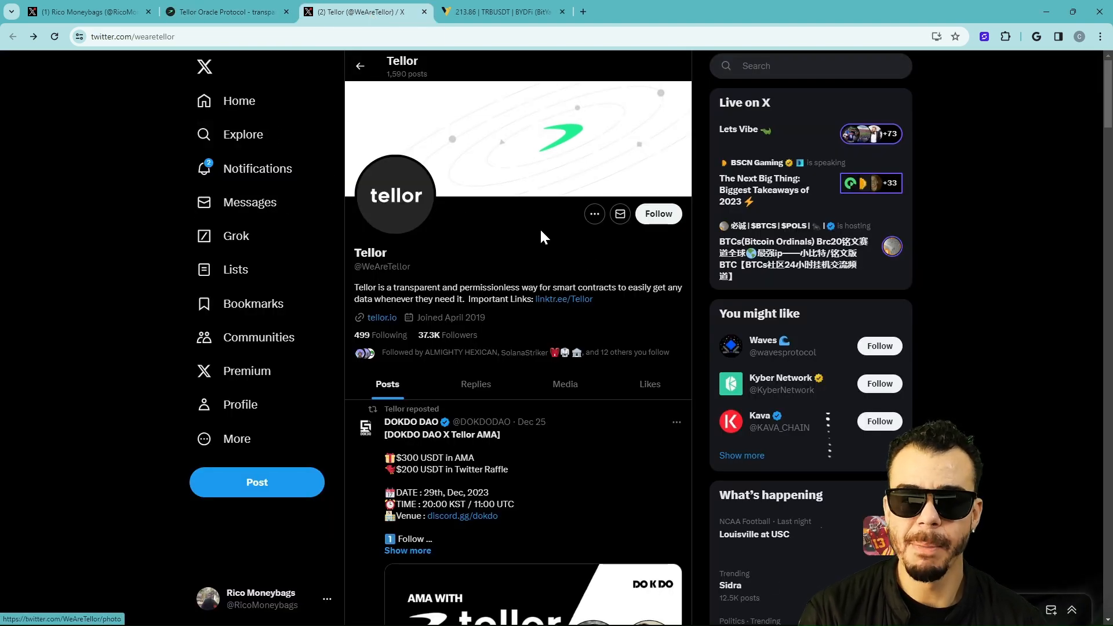
click(657, 214)
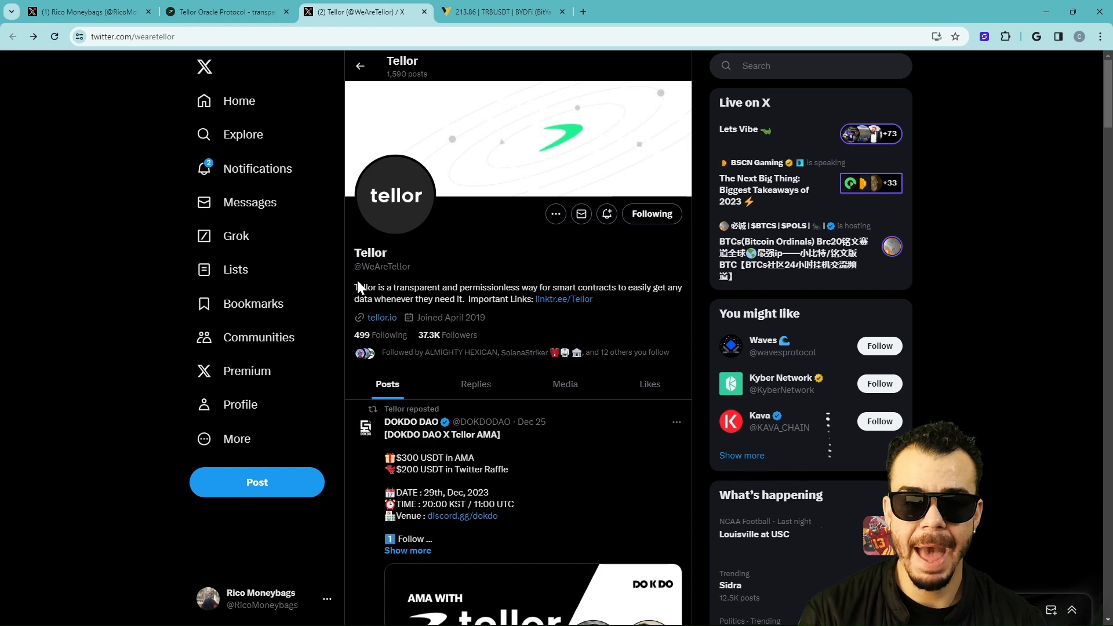
mouse_move(441, 361)
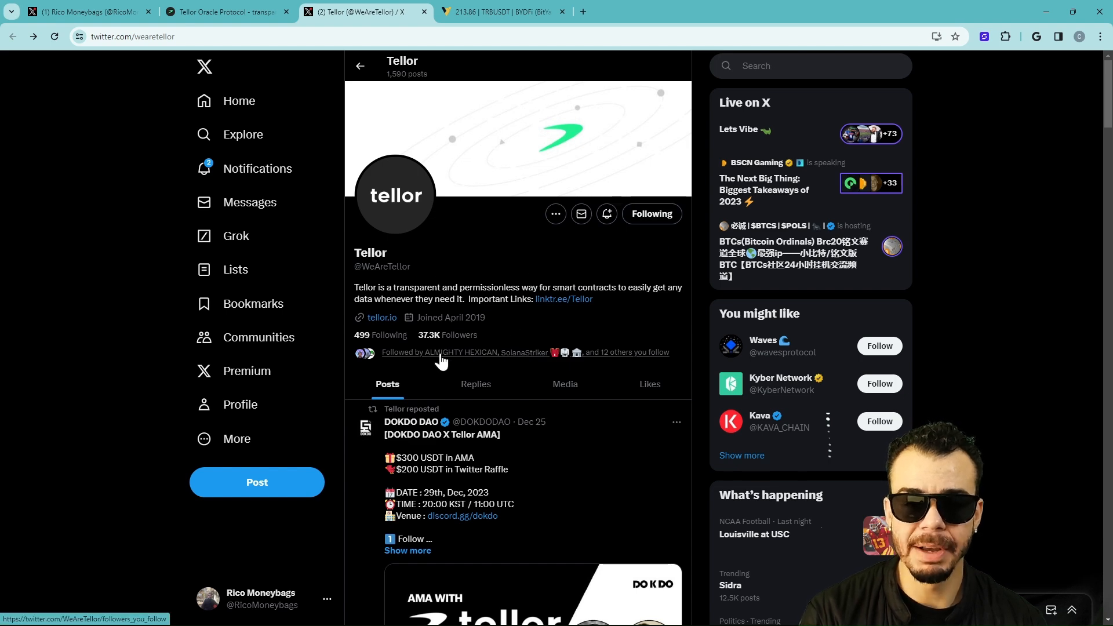
scroll(down, 3)
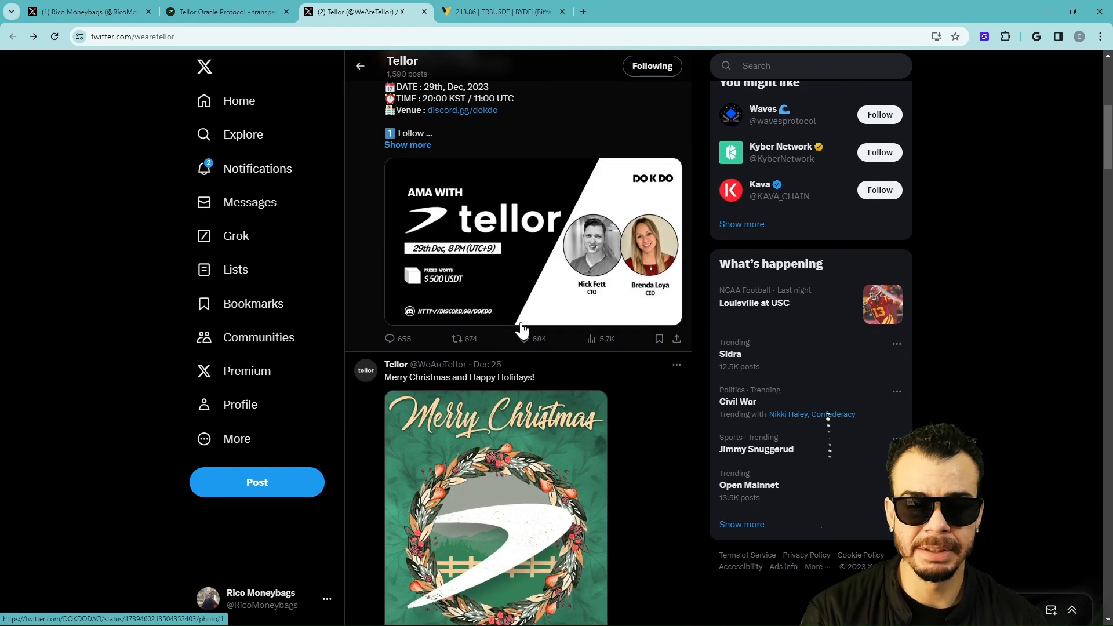
scroll(down, 3)
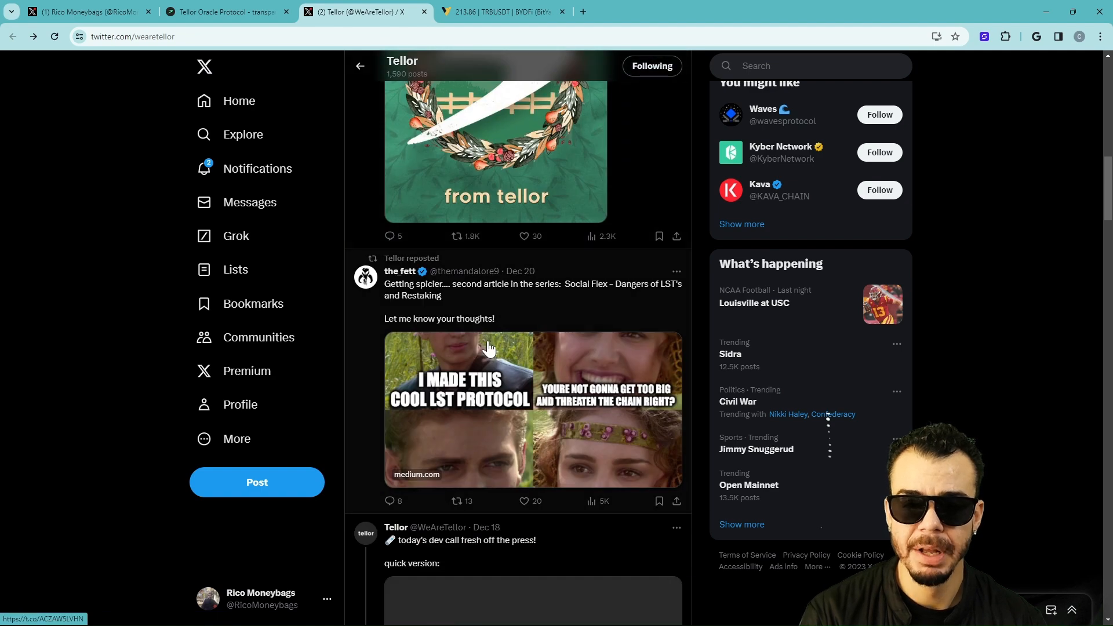
scroll(down, 3)
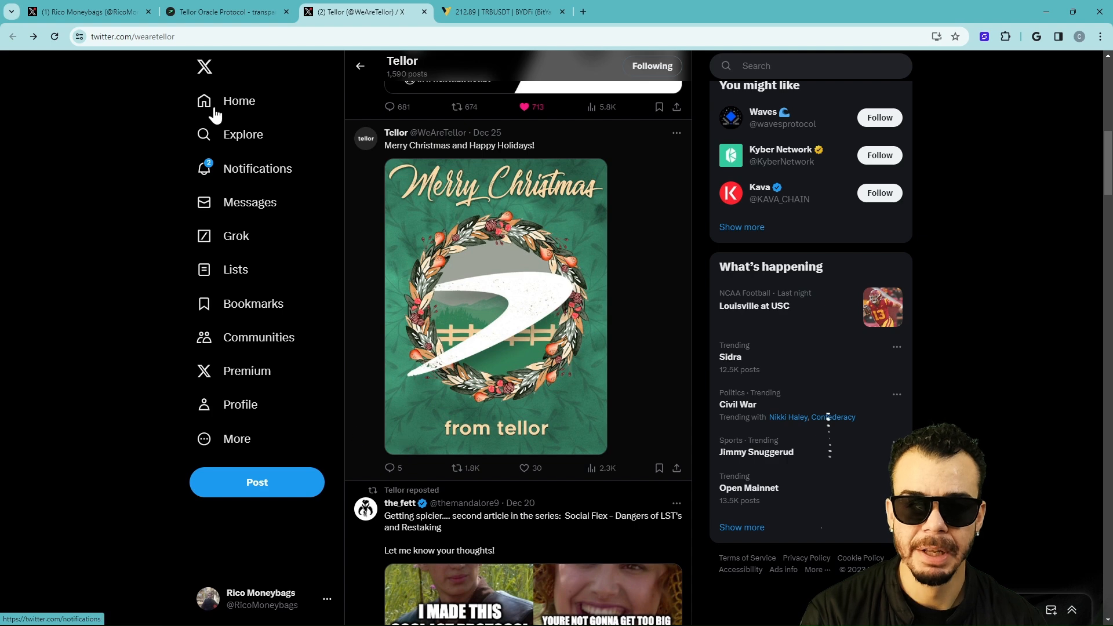
- Glance at the tellor.io tab and return to the Tellor X profile
click(226, 12)
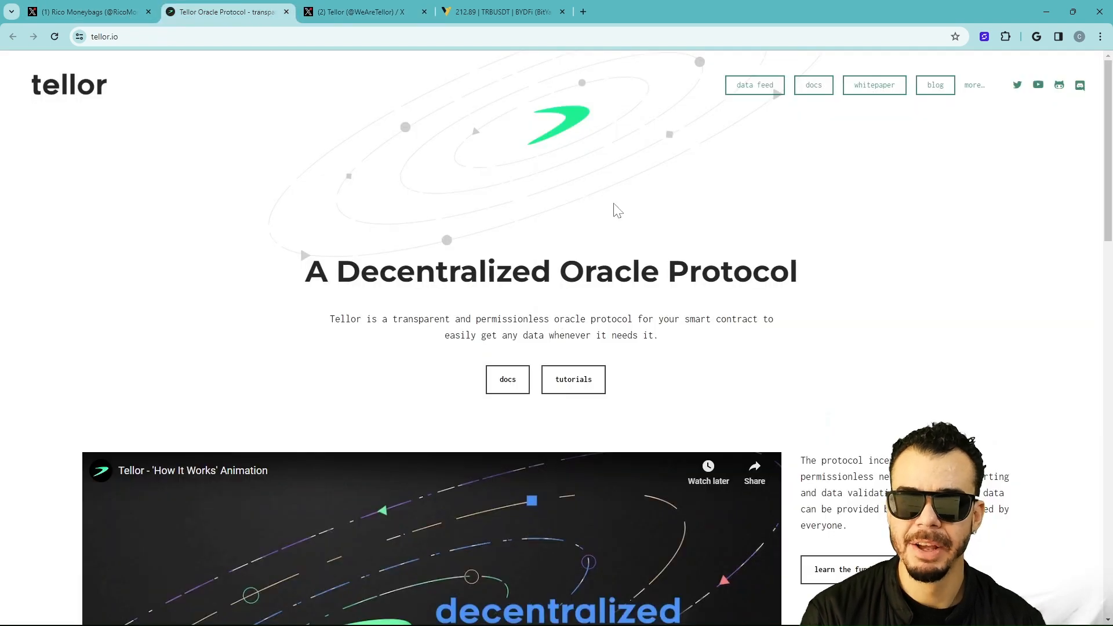
mouse_move(456, 108)
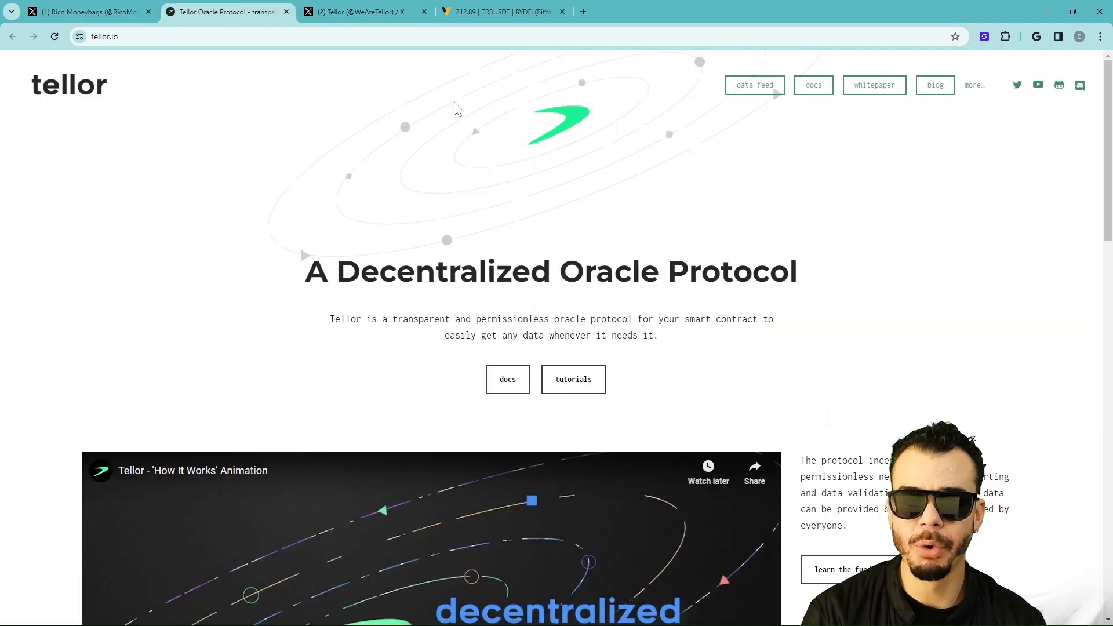
click(362, 12)
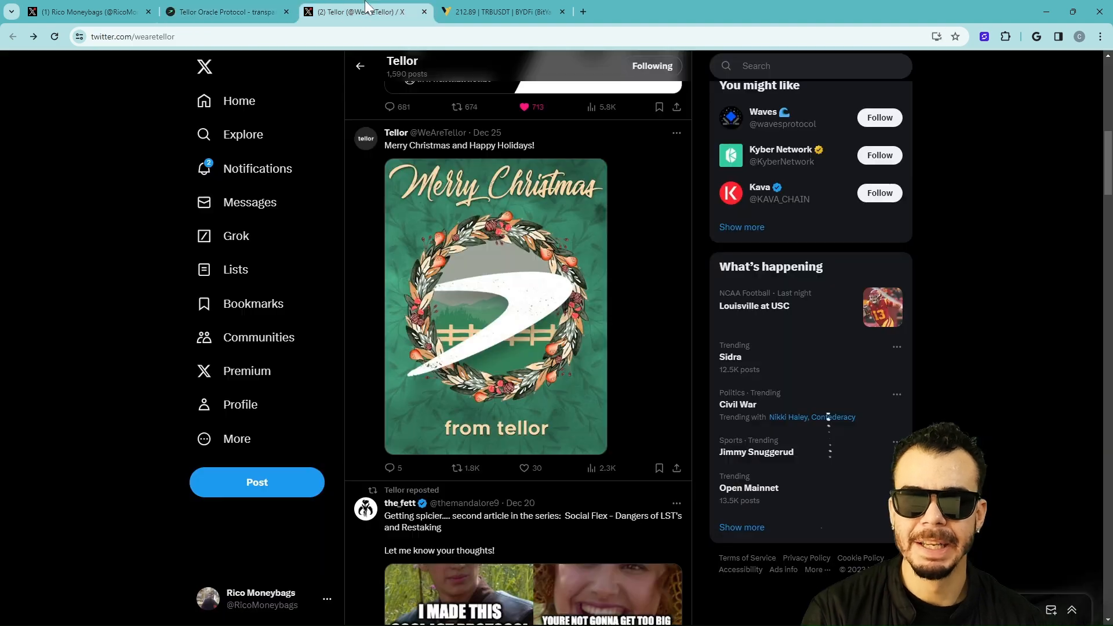
- Scroll the Tellor feed and like the TRB new market listing post
scroll(down, 3)
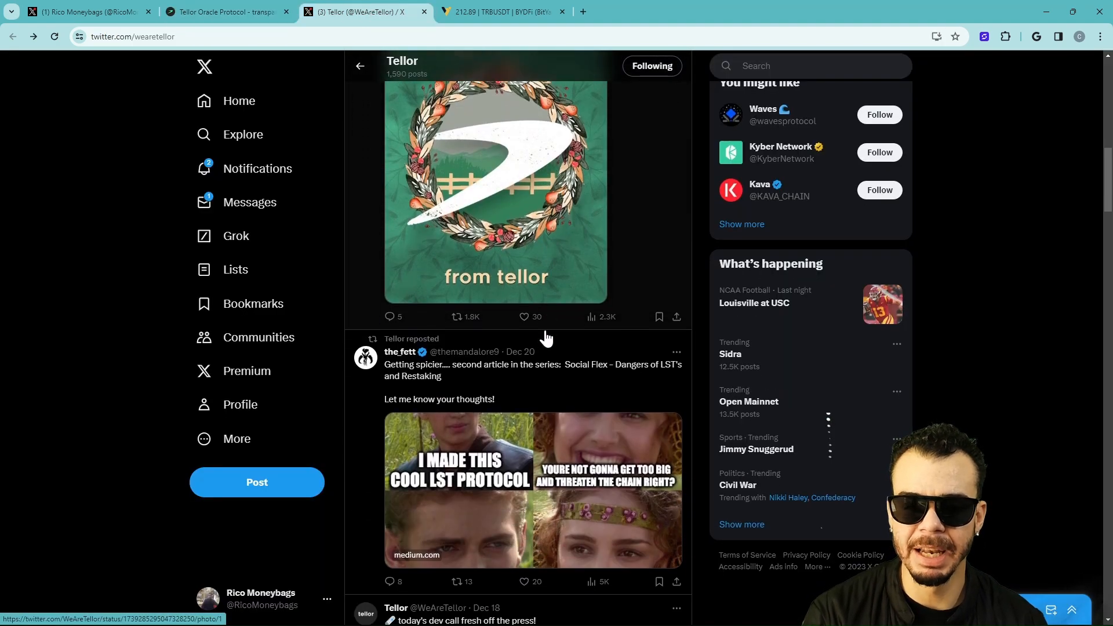
scroll(down, 3)
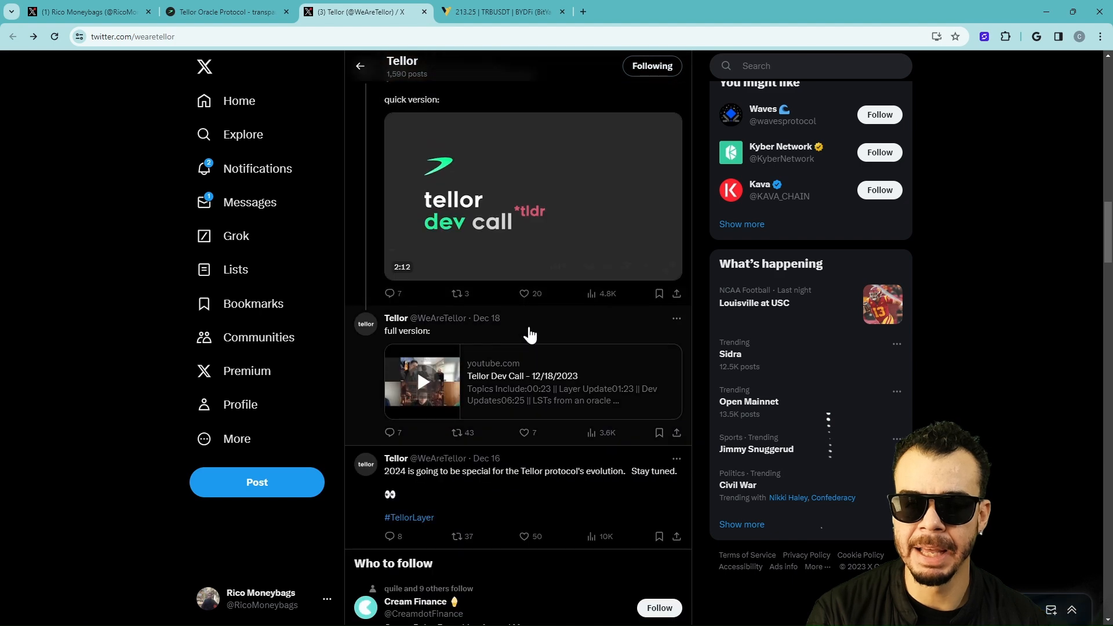
scroll(down, 3)
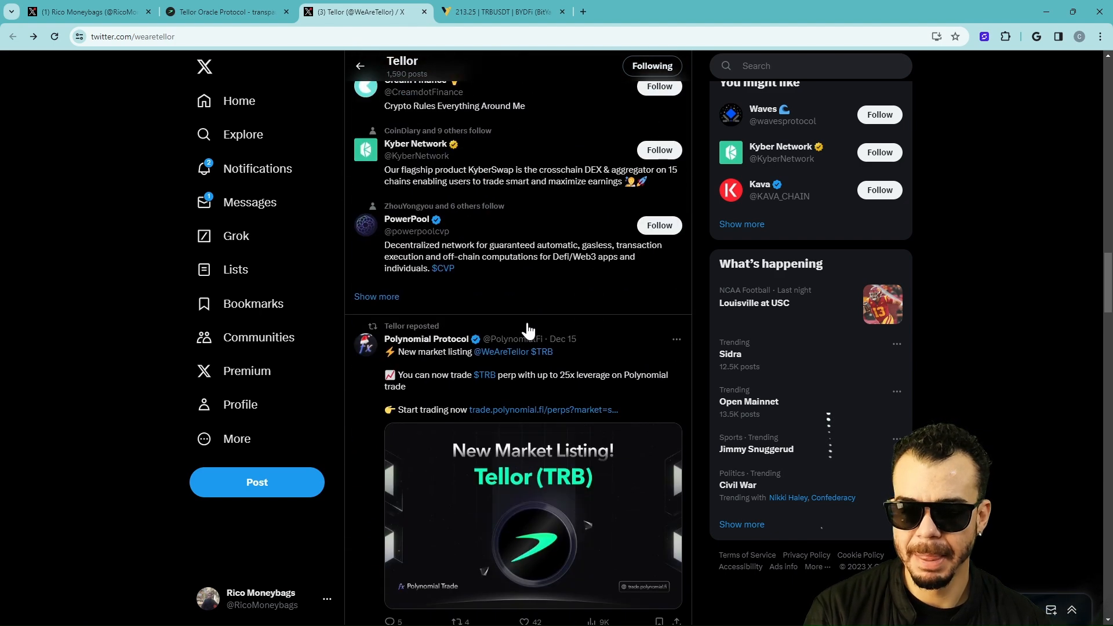
scroll(down, 3)
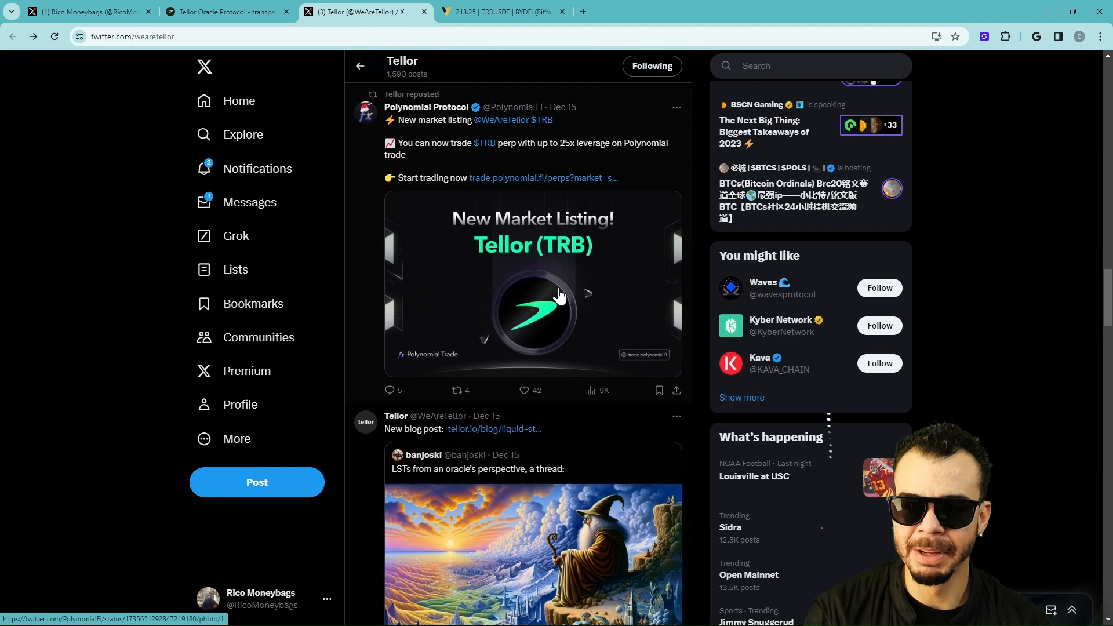
mouse_move(512, 319)
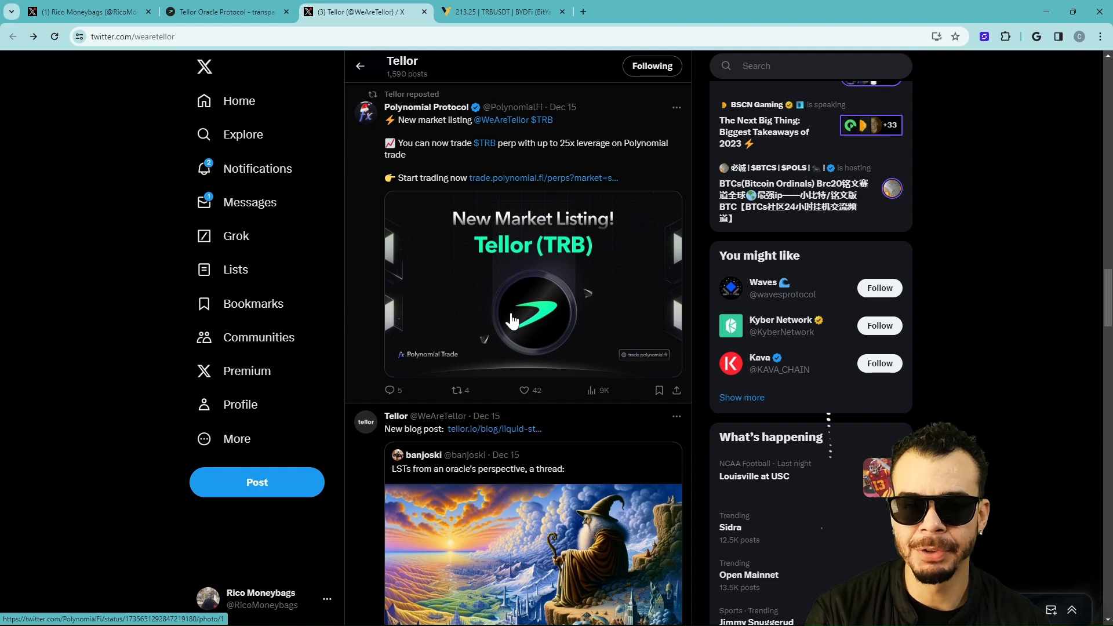
click(525, 390)
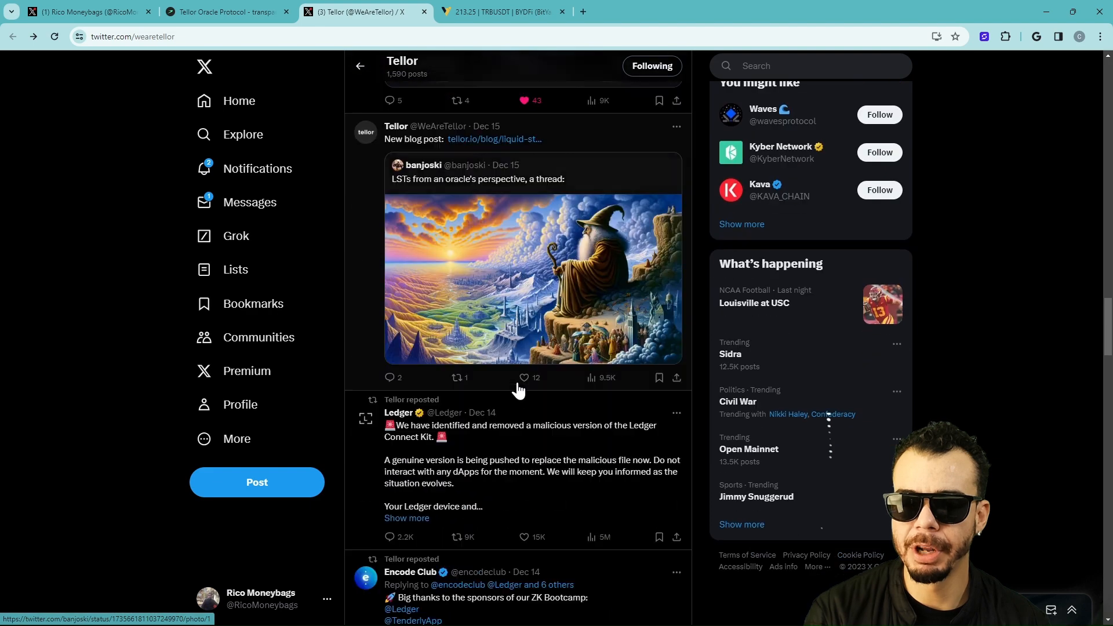
scroll(down, 3)
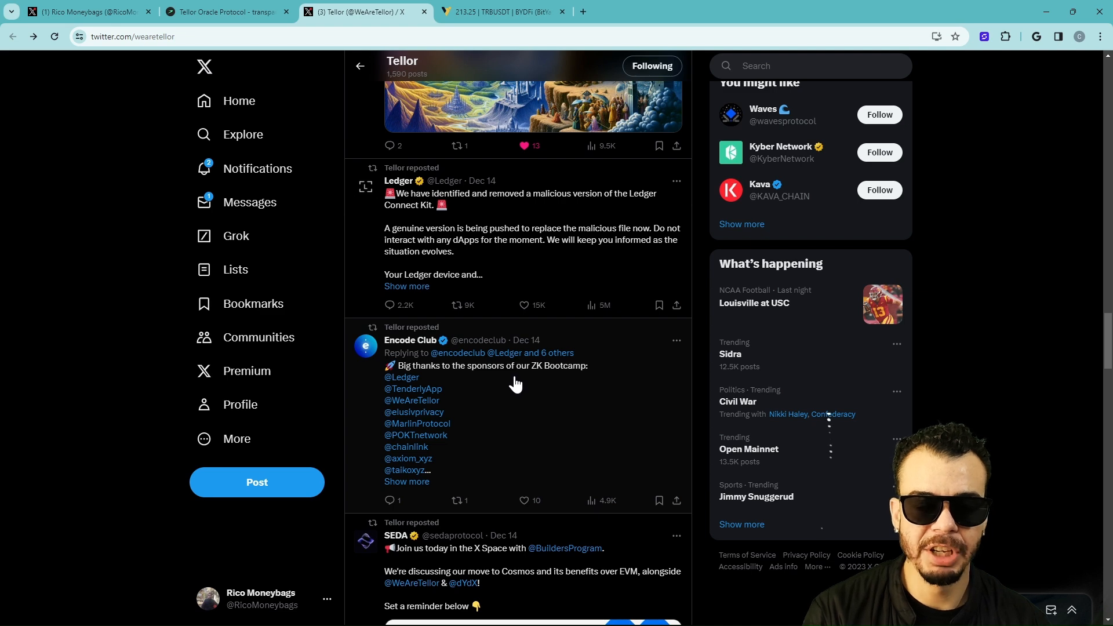
- Switch to the BYDFi TRBUSDT trading page
click(500, 12)
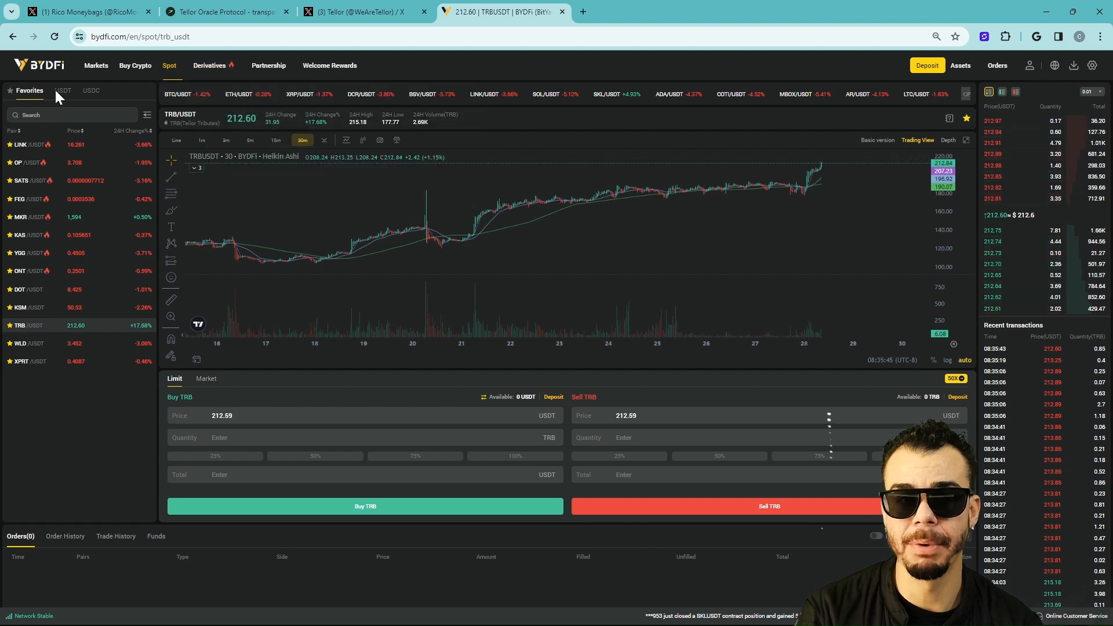
click(63, 91)
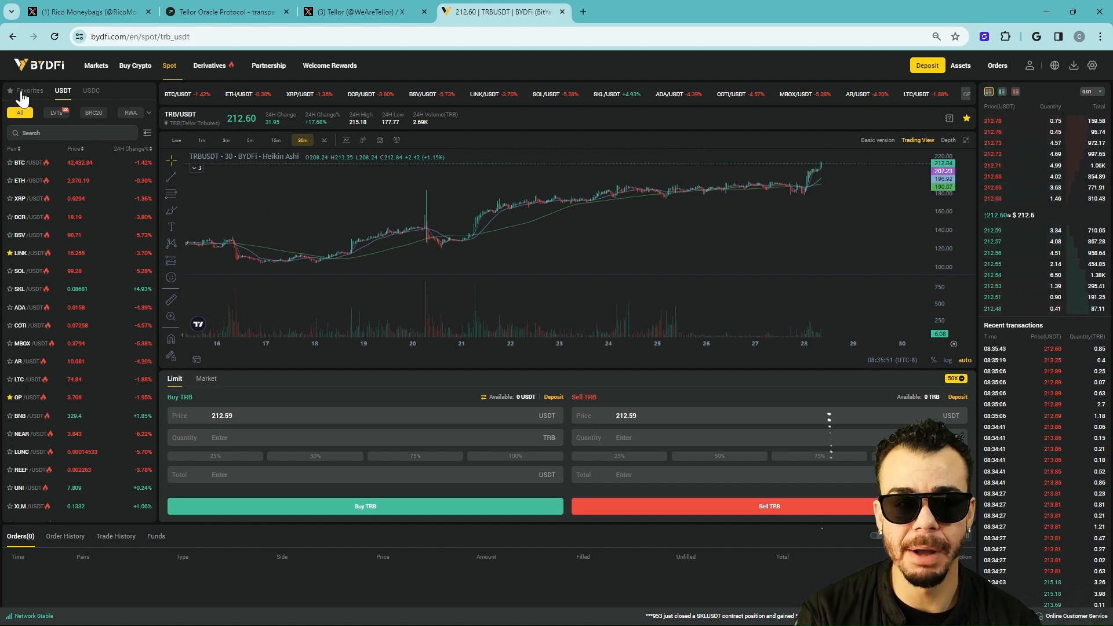
click(29, 91)
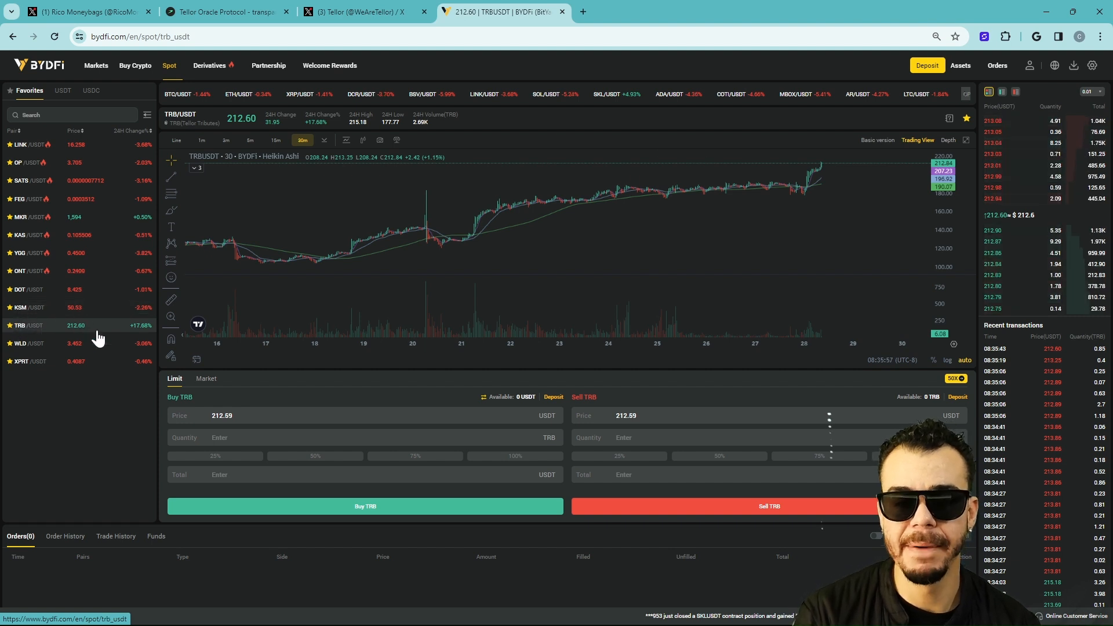
mouse_move(304, 236)
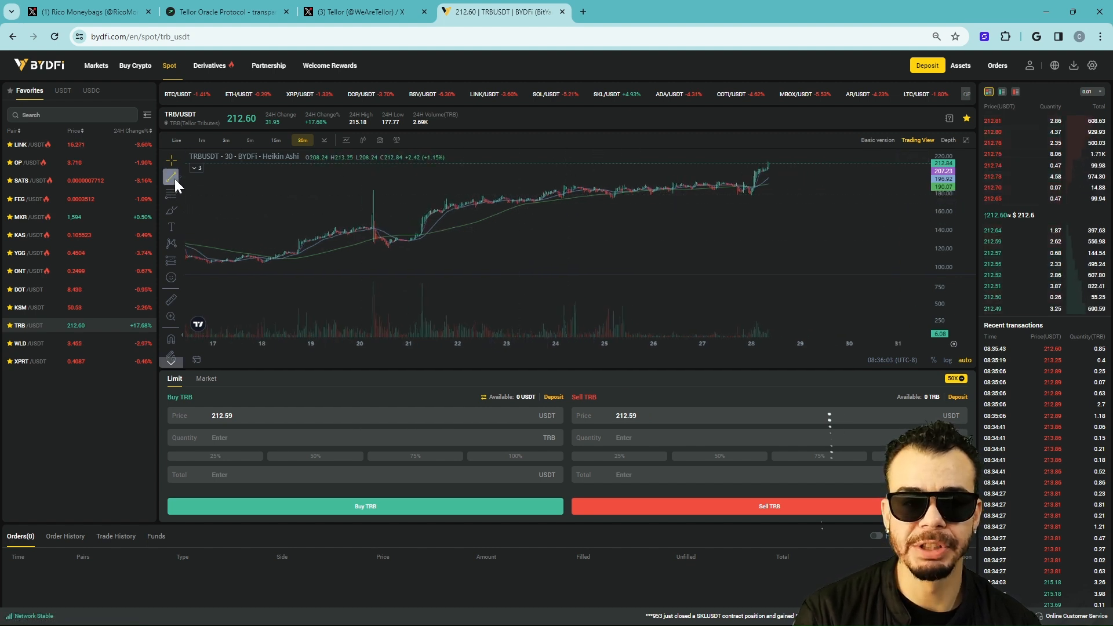
- Start a horizontal price line on the TRBUSDT 30-minute chart to mark a key level
click(170, 177)
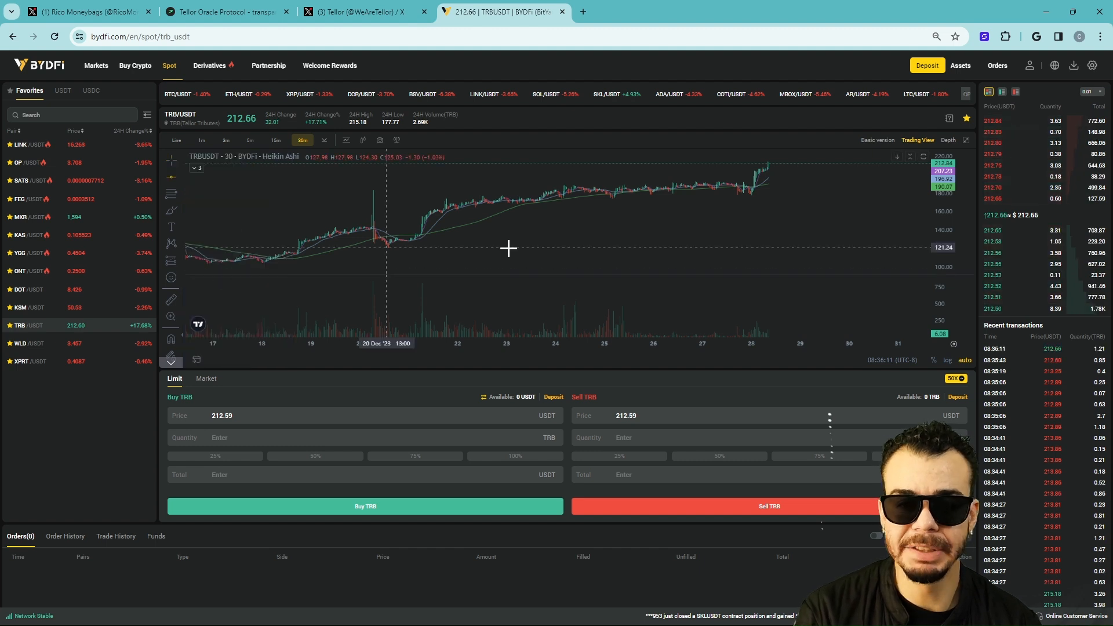
mouse_move(736, 206)
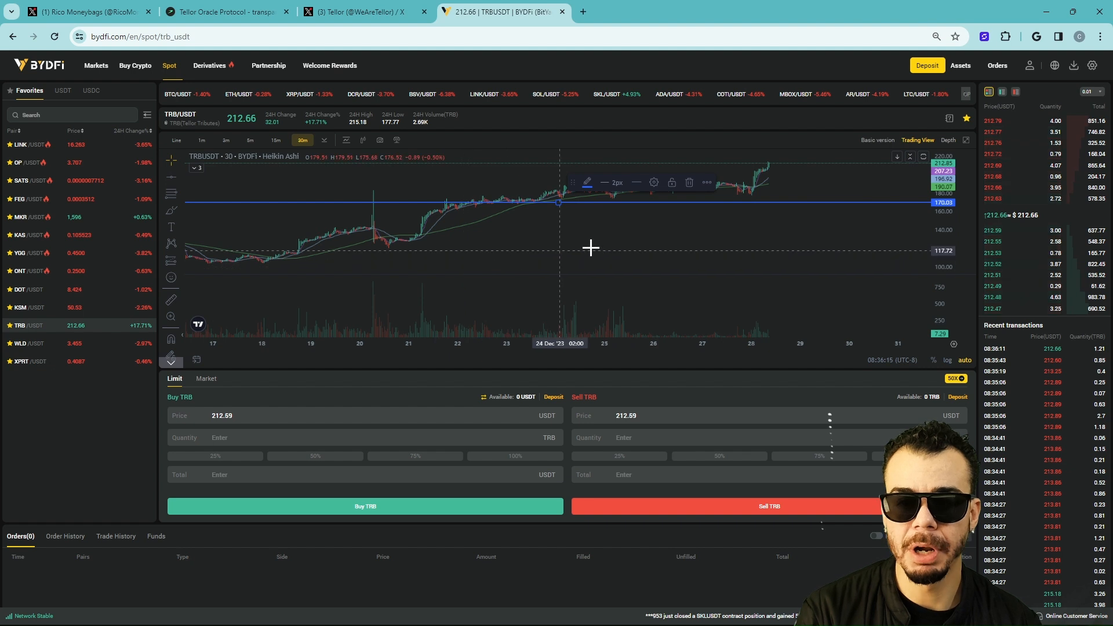
mouse_move(234, 200)
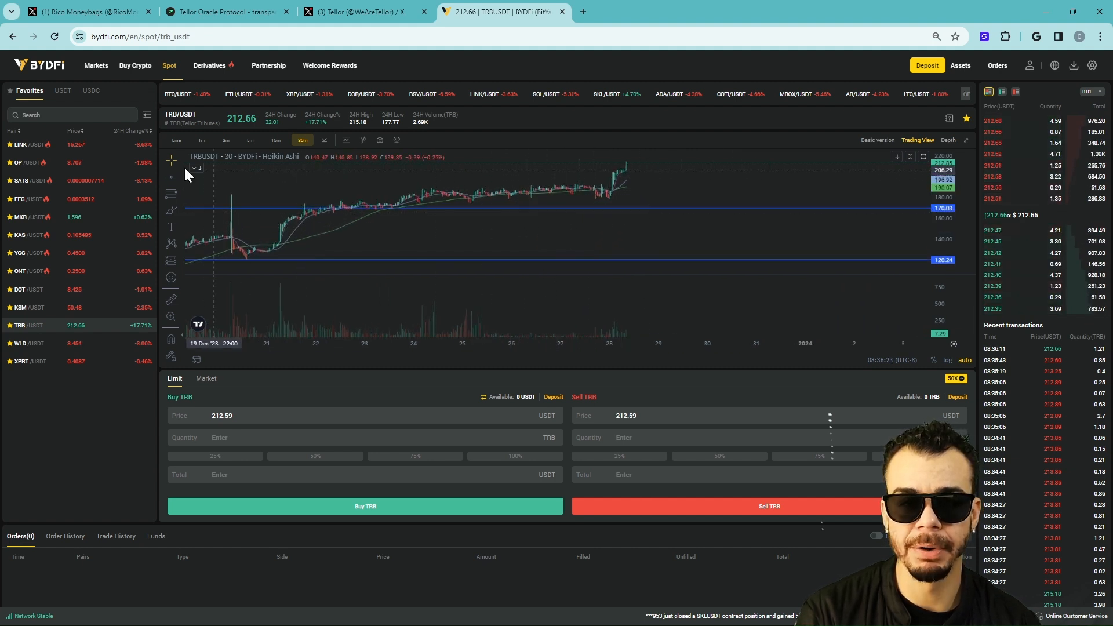
mouse_move(672, 186)
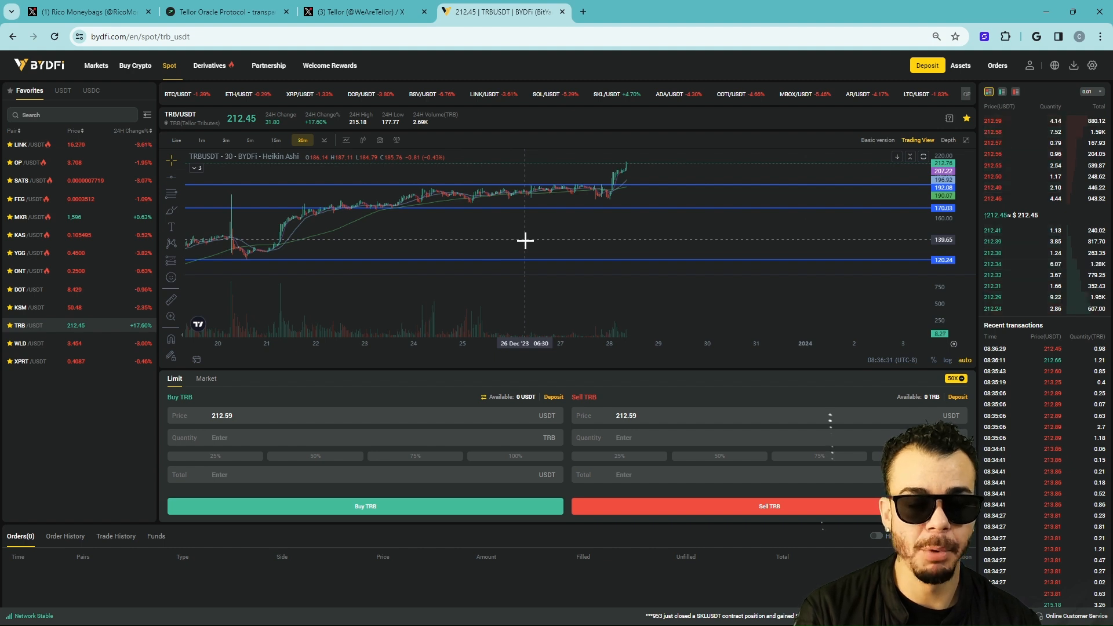
mouse_move(578, 203)
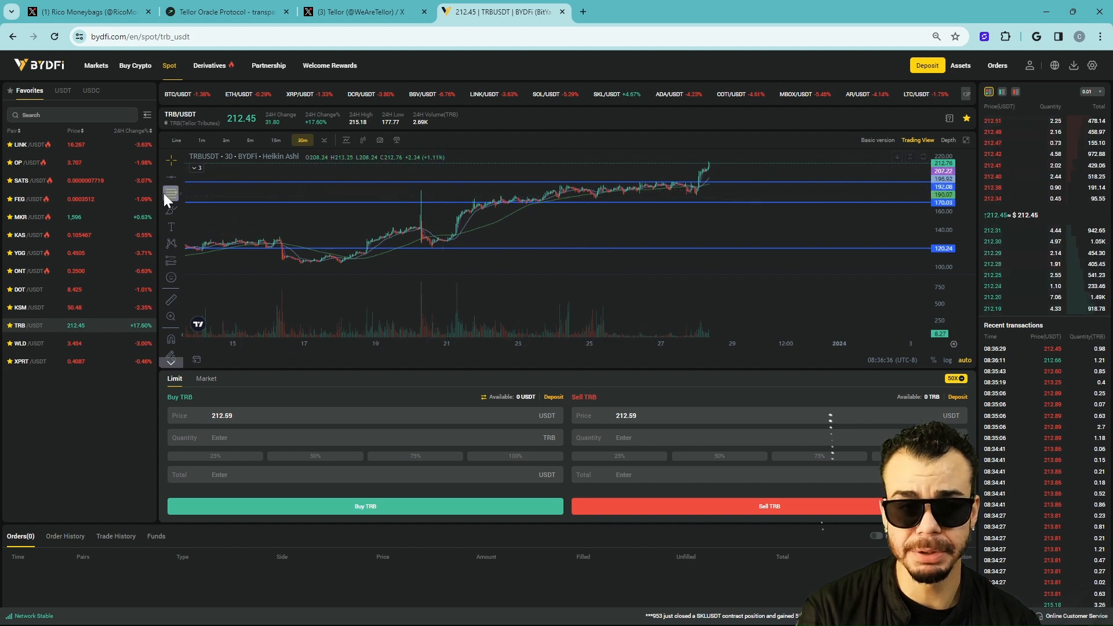
mouse_move(738, 170)
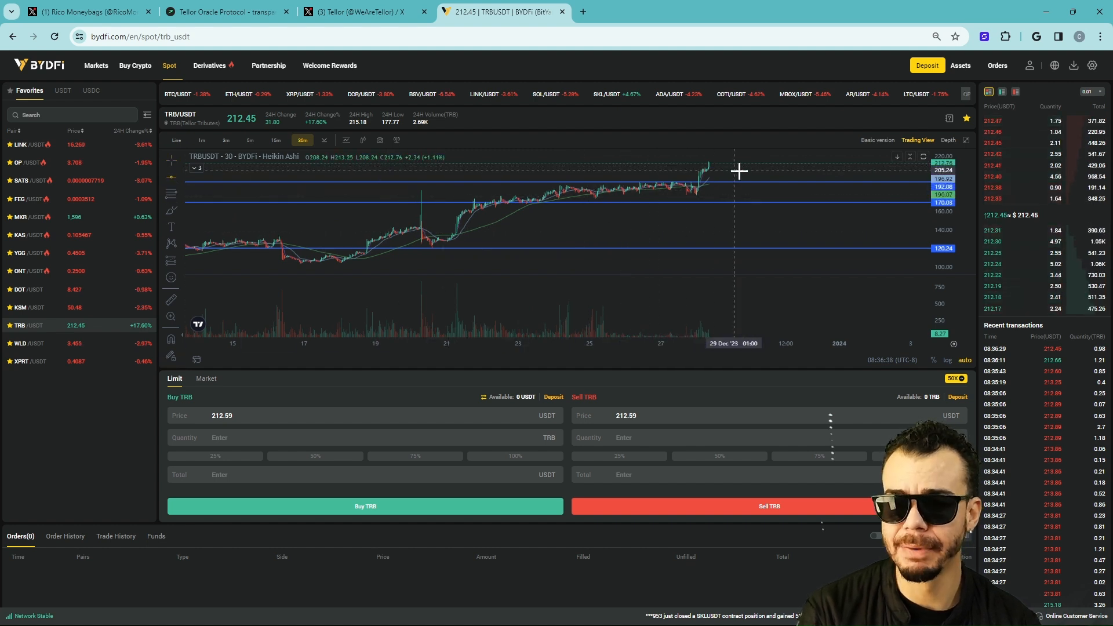
mouse_move(744, 235)
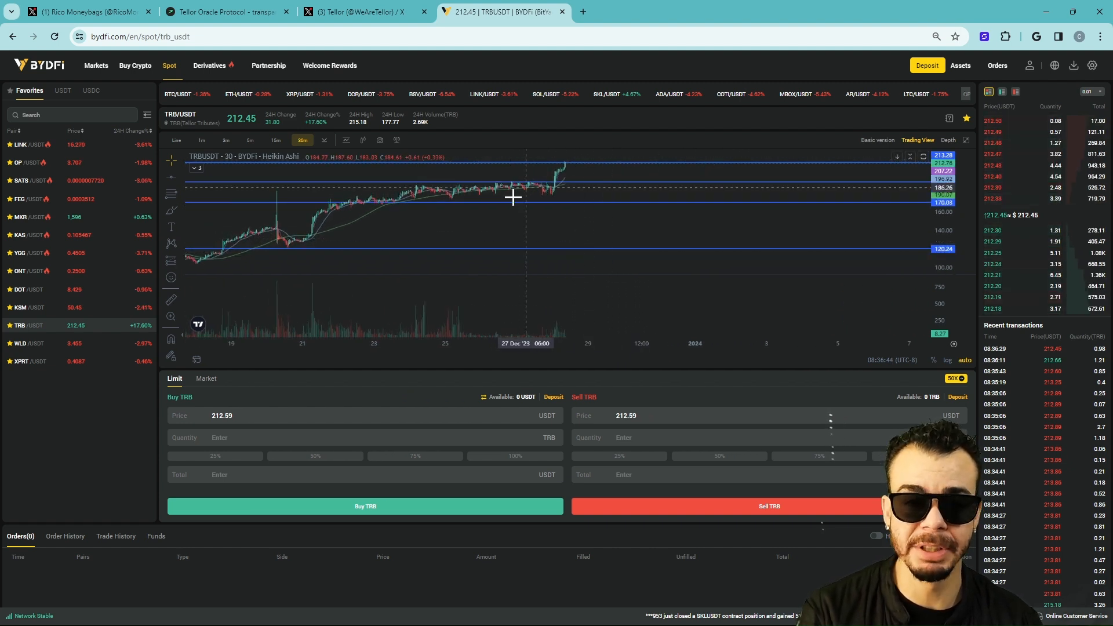
mouse_move(517, 155)
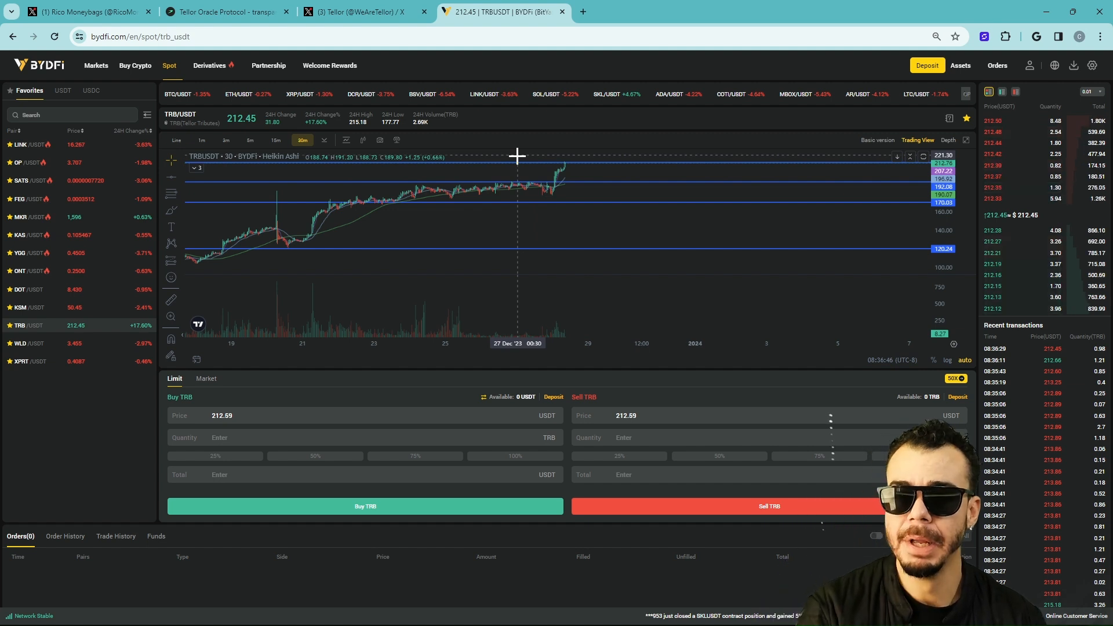
mouse_move(703, 193)
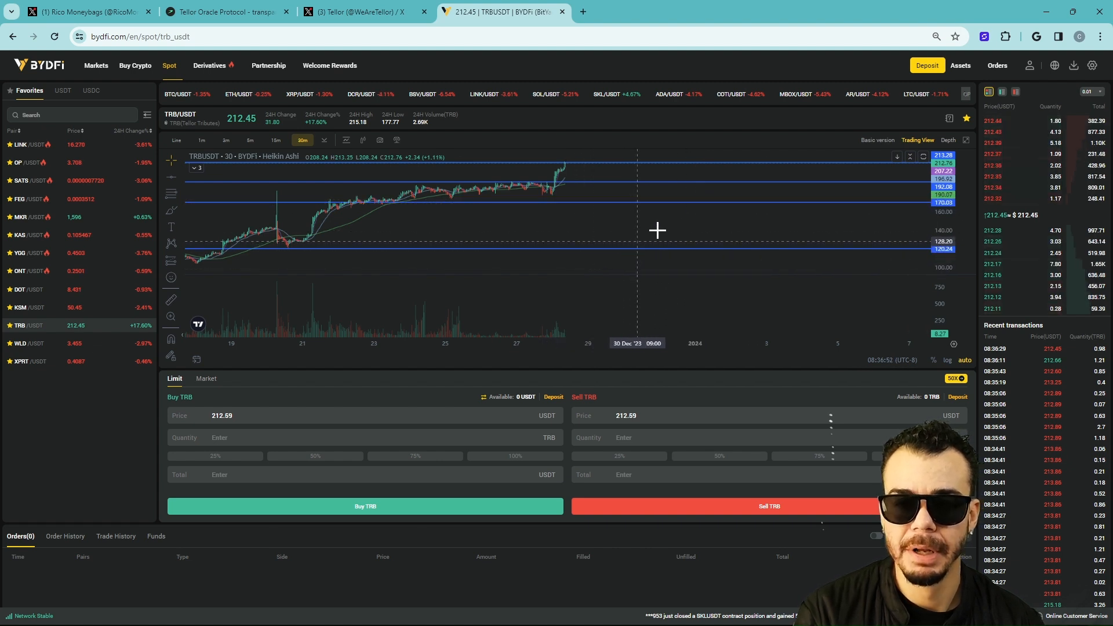
mouse_move(605, 195)
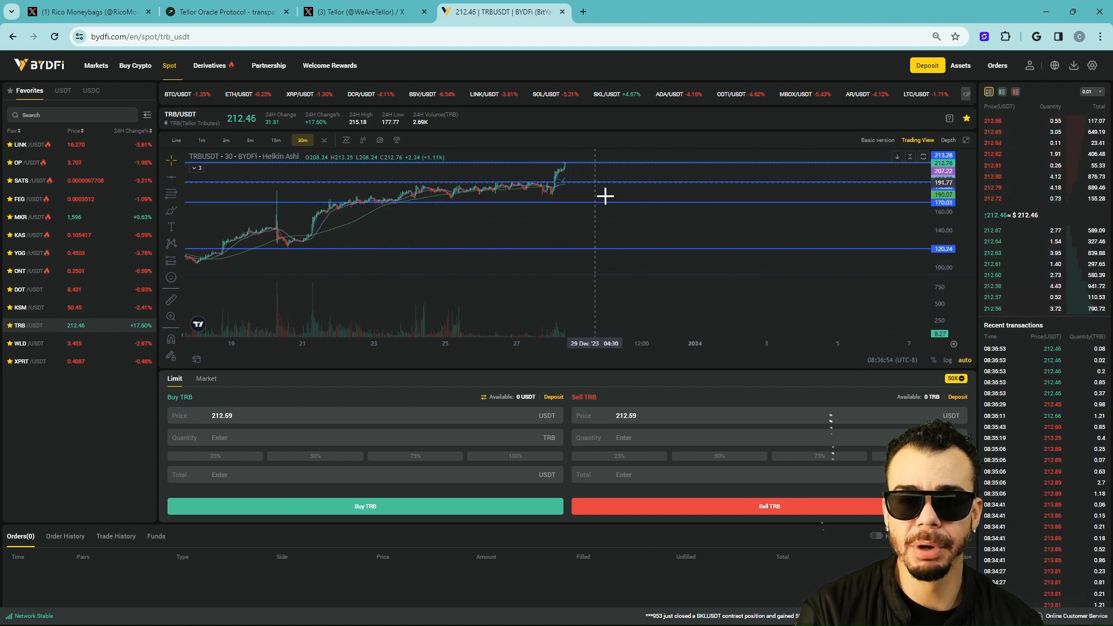
mouse_move(569, 259)
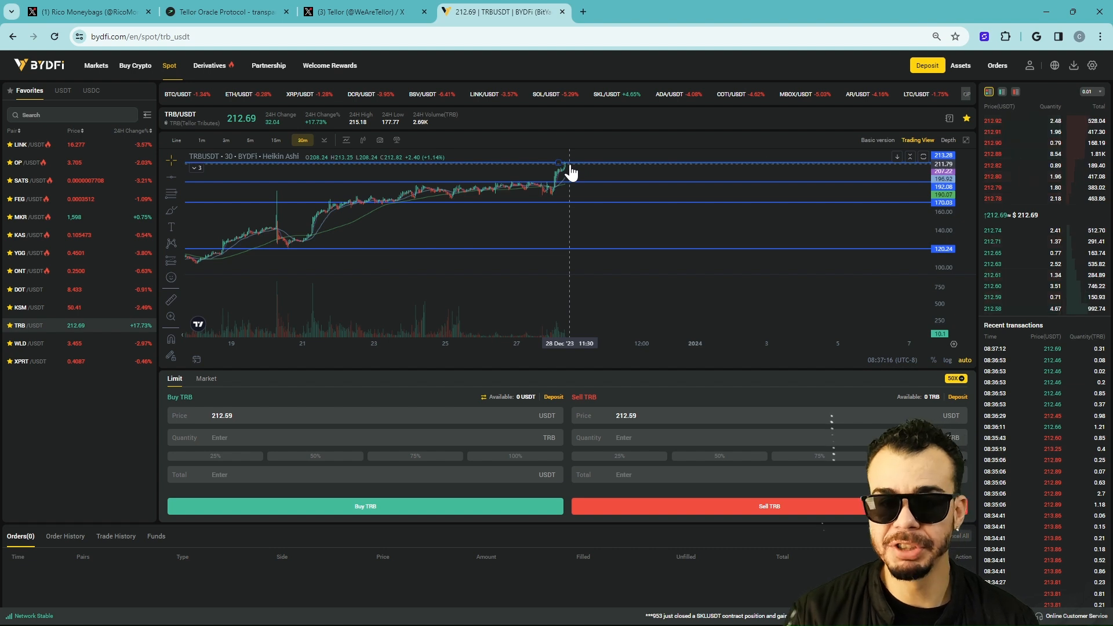
mouse_move(562, 148)
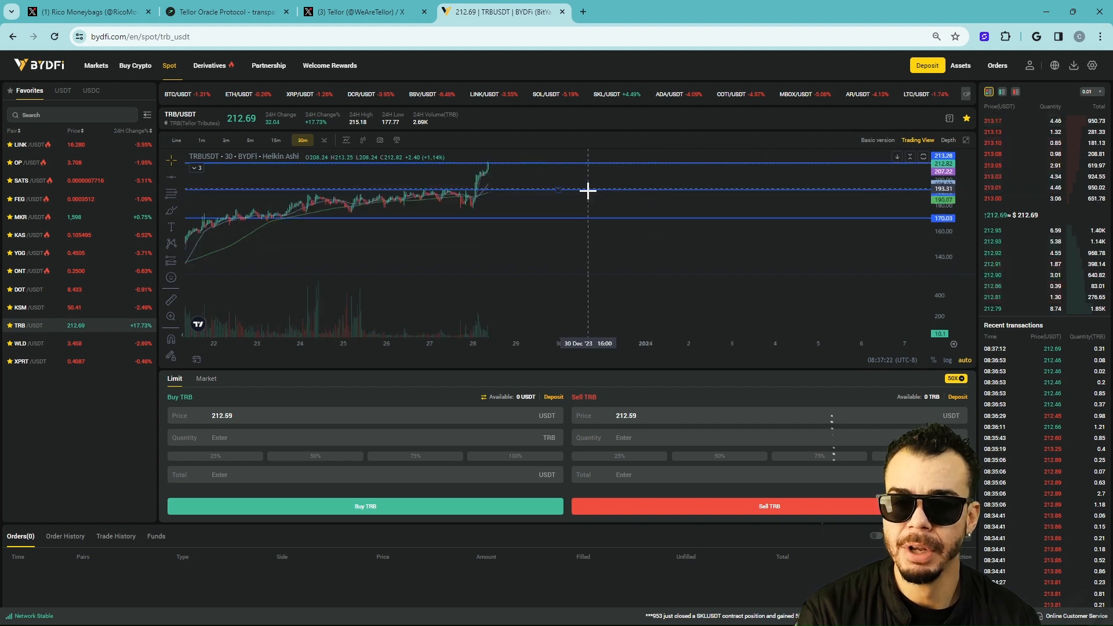
mouse_move(568, 197)
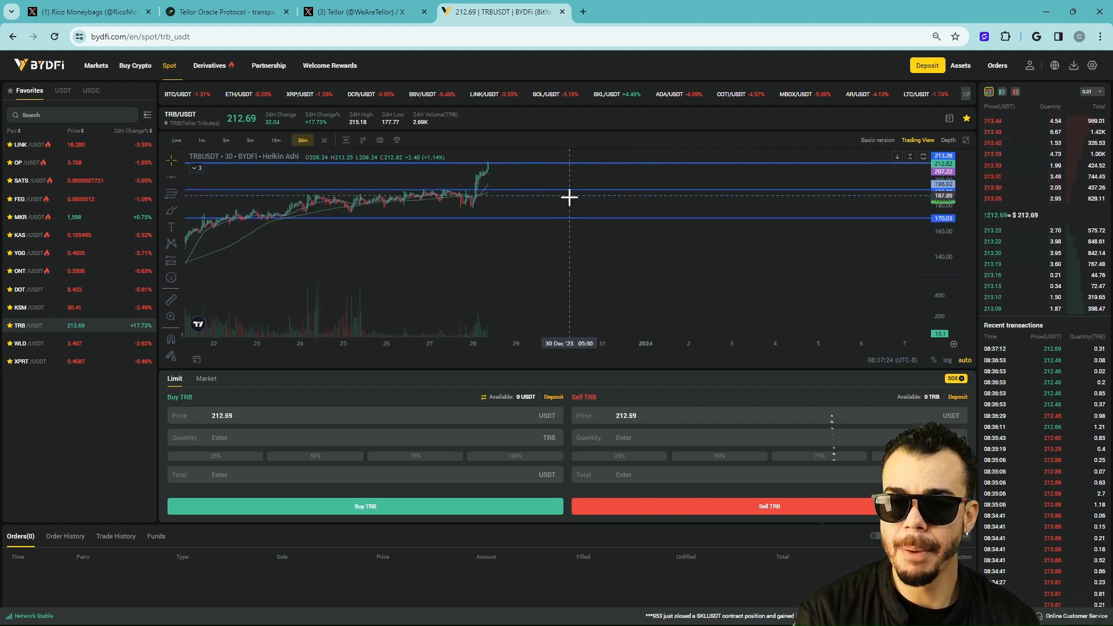
mouse_move(595, 205)
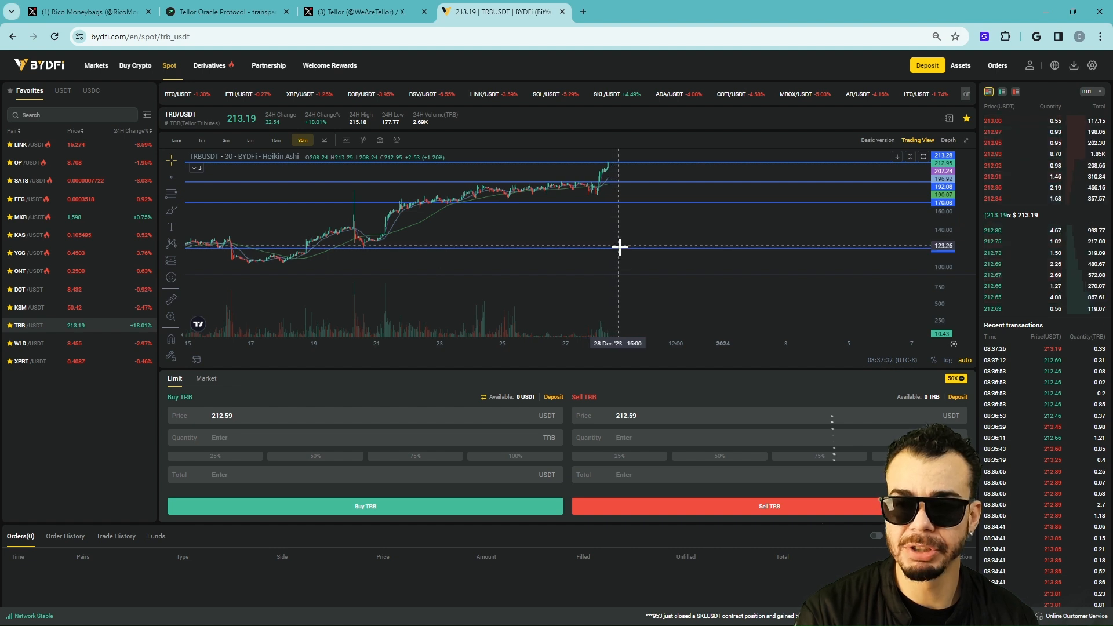
mouse_move(613, 244)
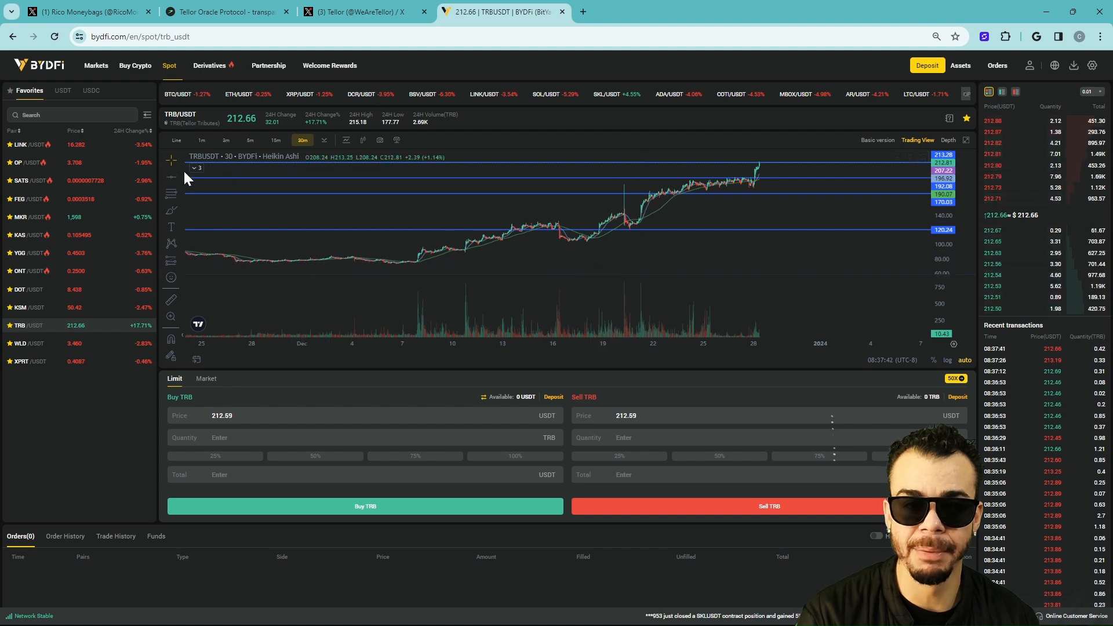
- Review the drawn levels on the chart, then switch to the Tellor website tab
click(560, 266)
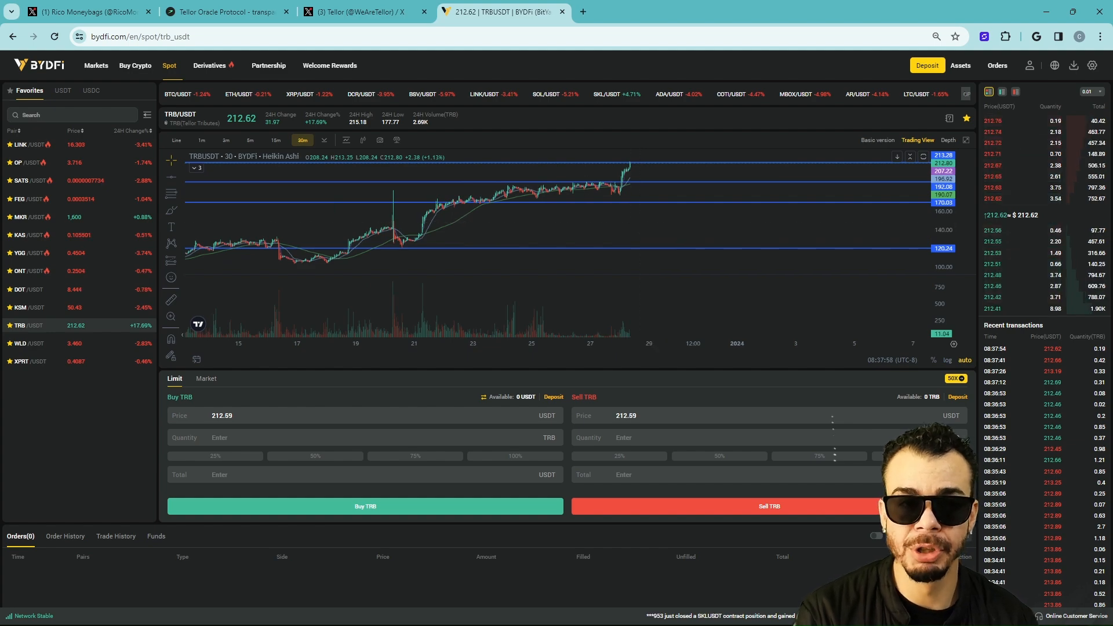
click(227, 12)
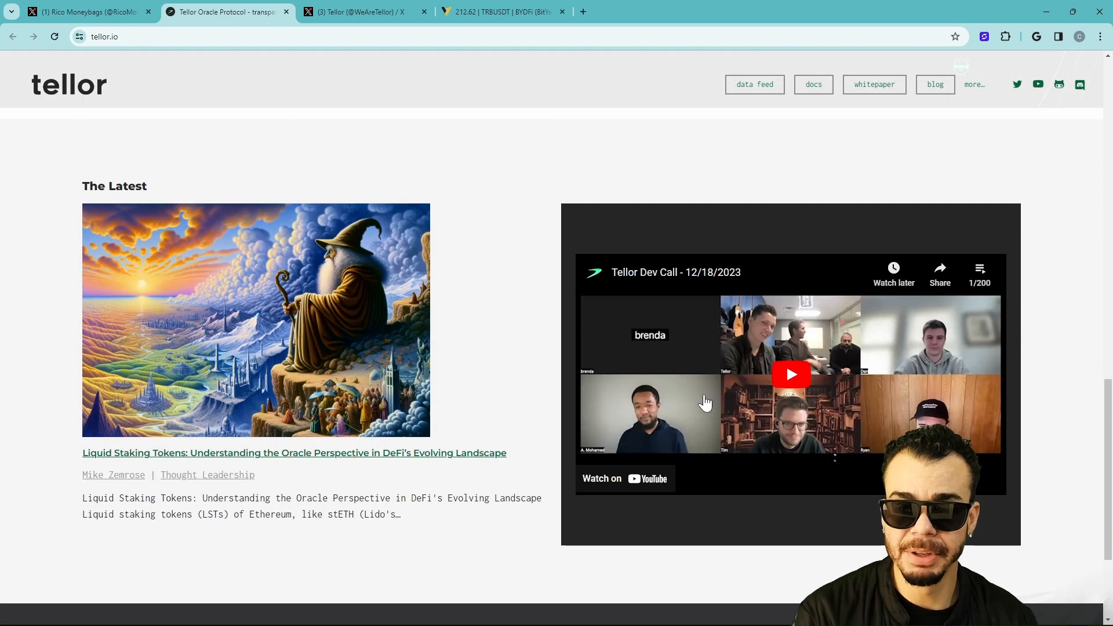
- Glance at Tellor's X profile tab and return to the BYDFi TRBUSDT chart
click(358, 12)
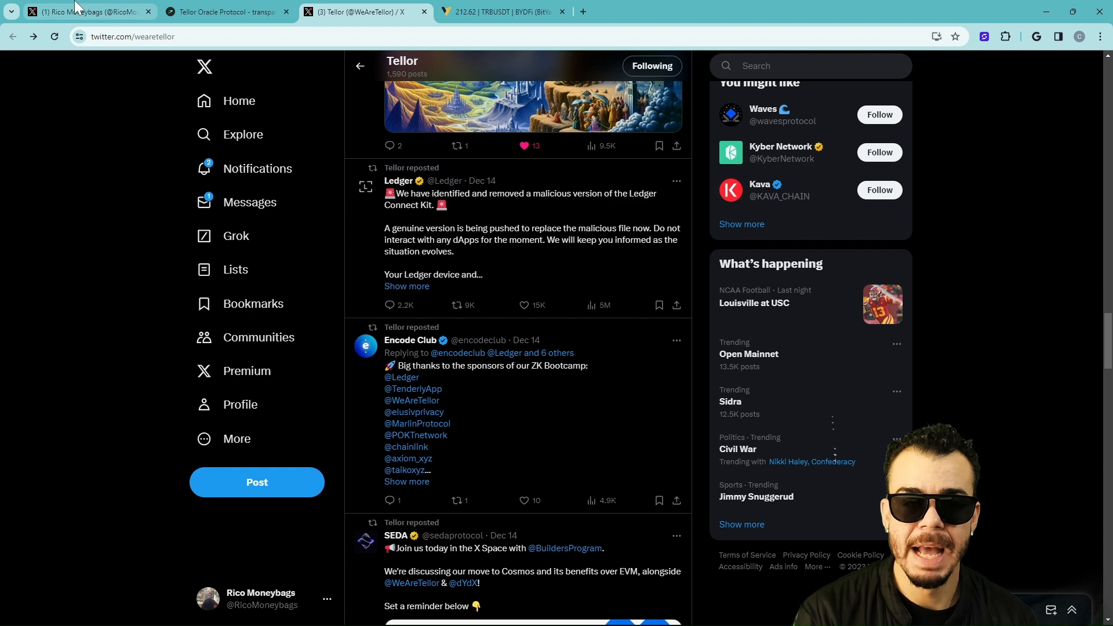
click(501, 12)
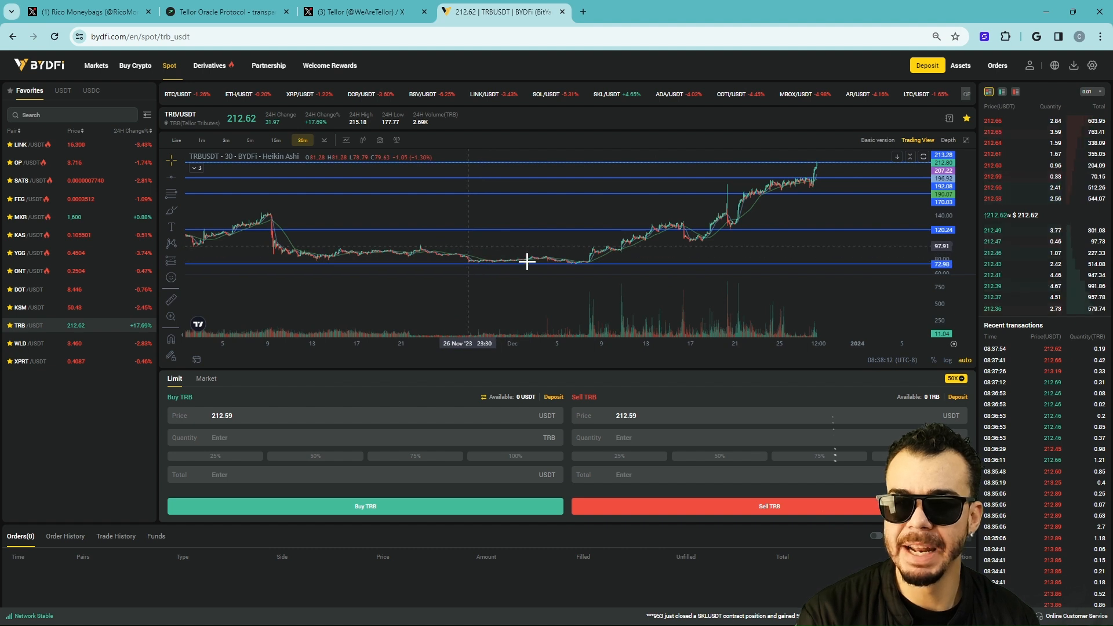
mouse_move(497, 266)
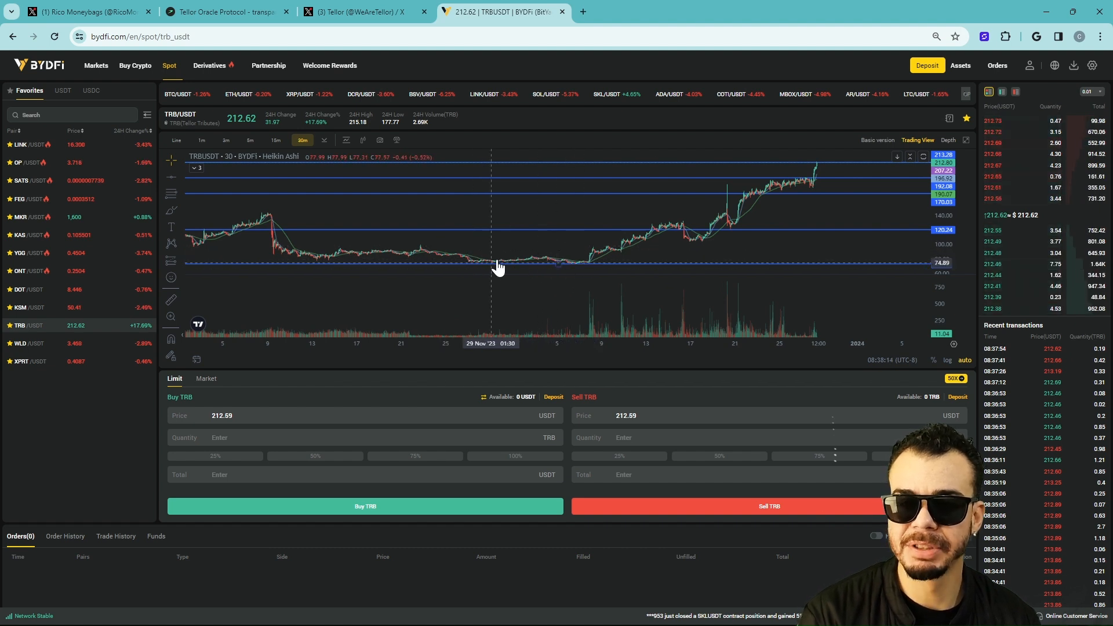
mouse_move(506, 253)
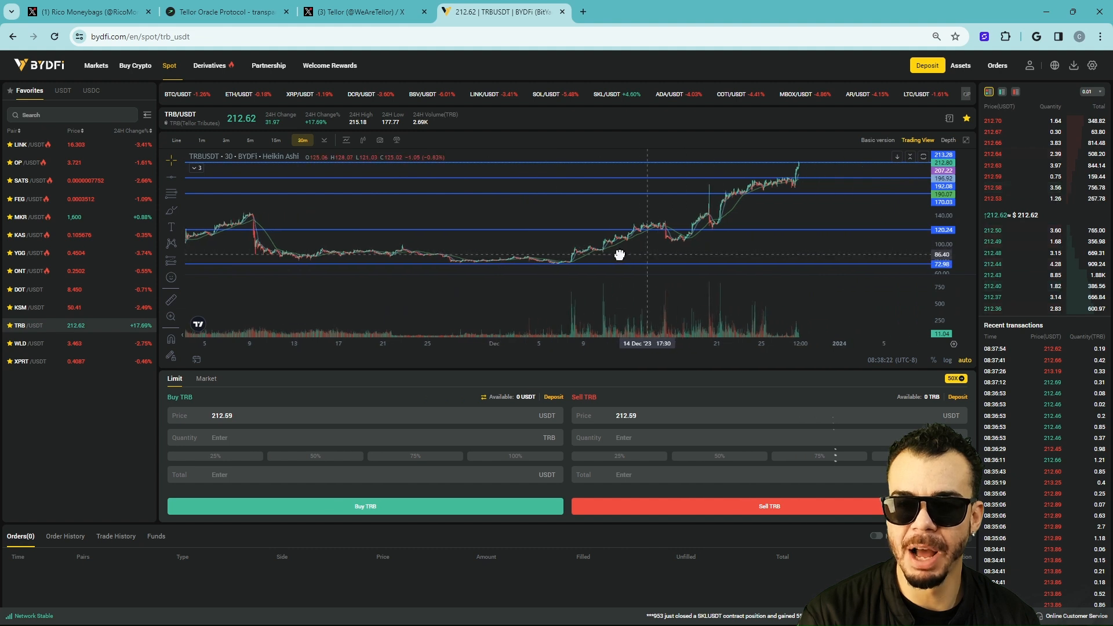
- Pan the TRBUSDT chart back through November–December price history toward the lower support levels
drag(618, 255, 532, 267)
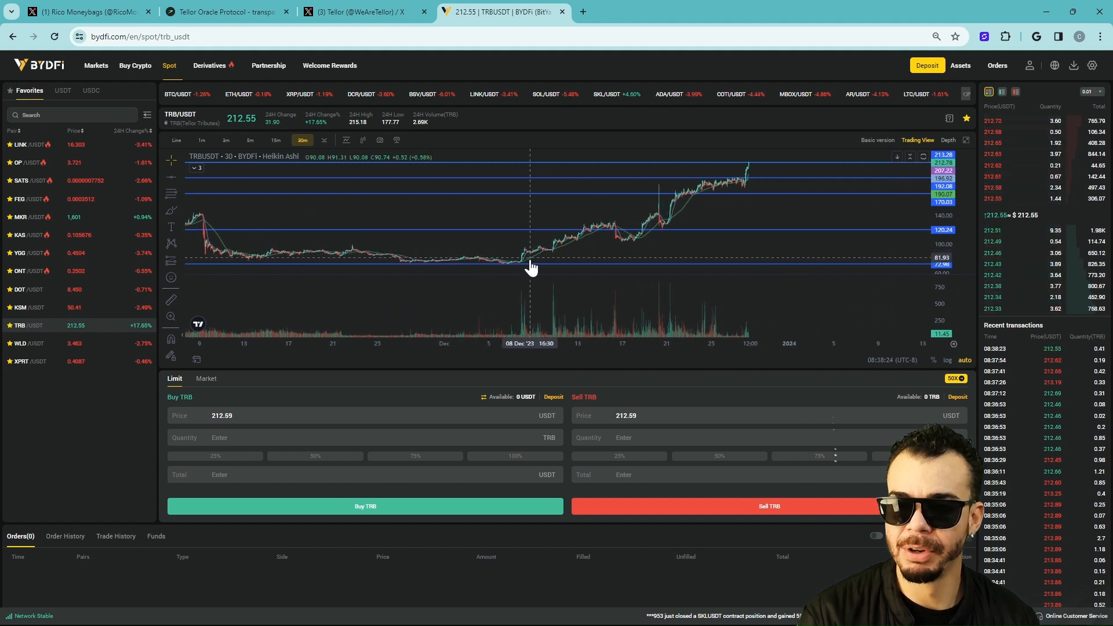
mouse_move(552, 250)
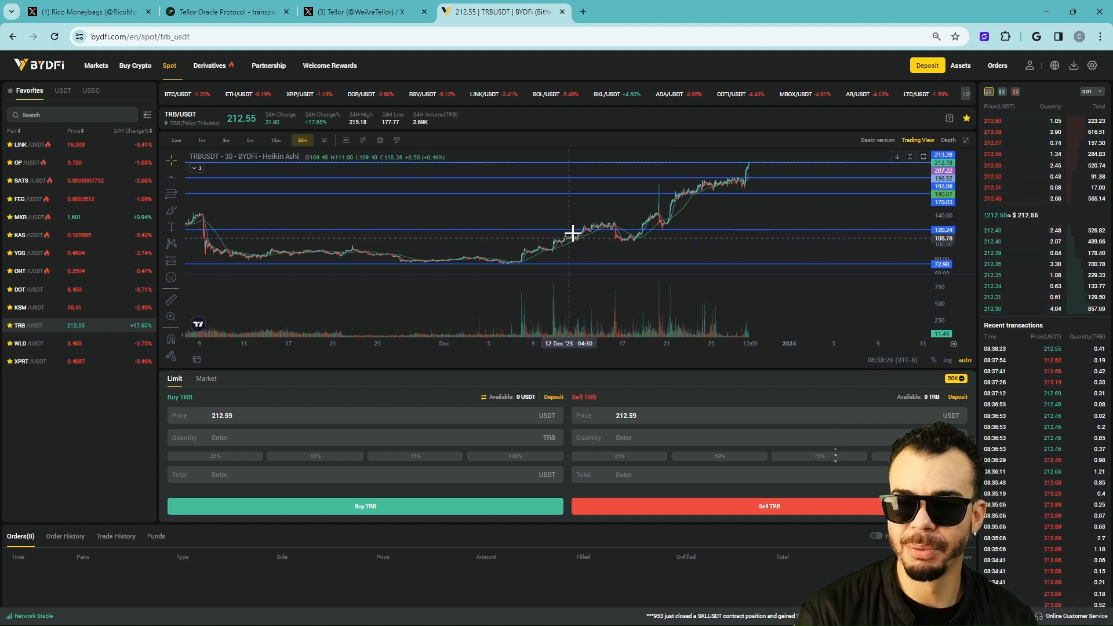
mouse_move(591, 243)
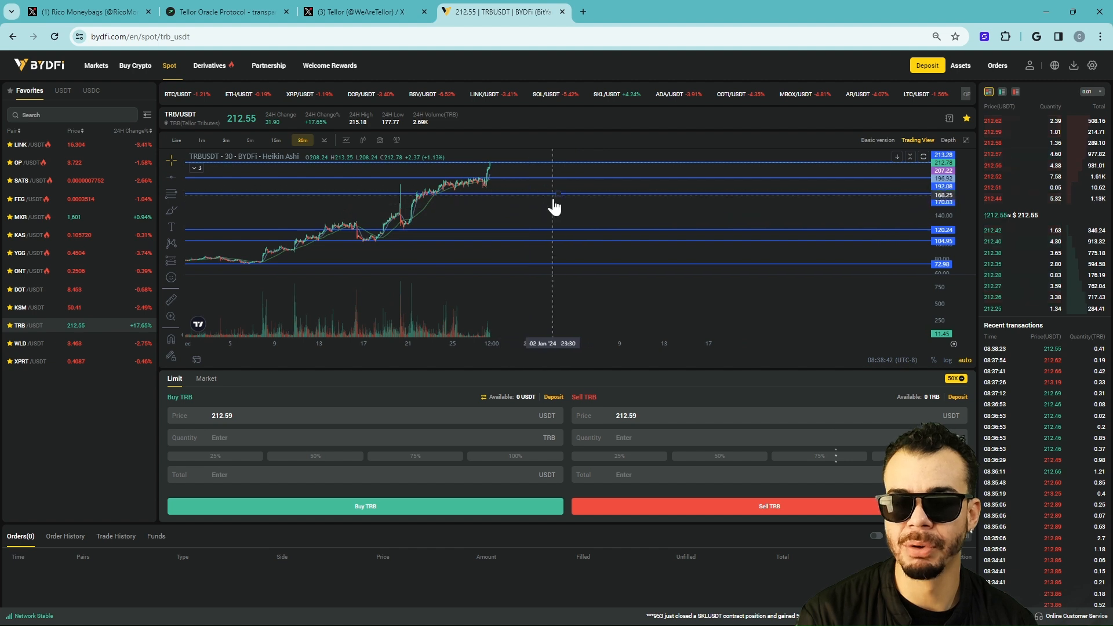
mouse_move(525, 234)
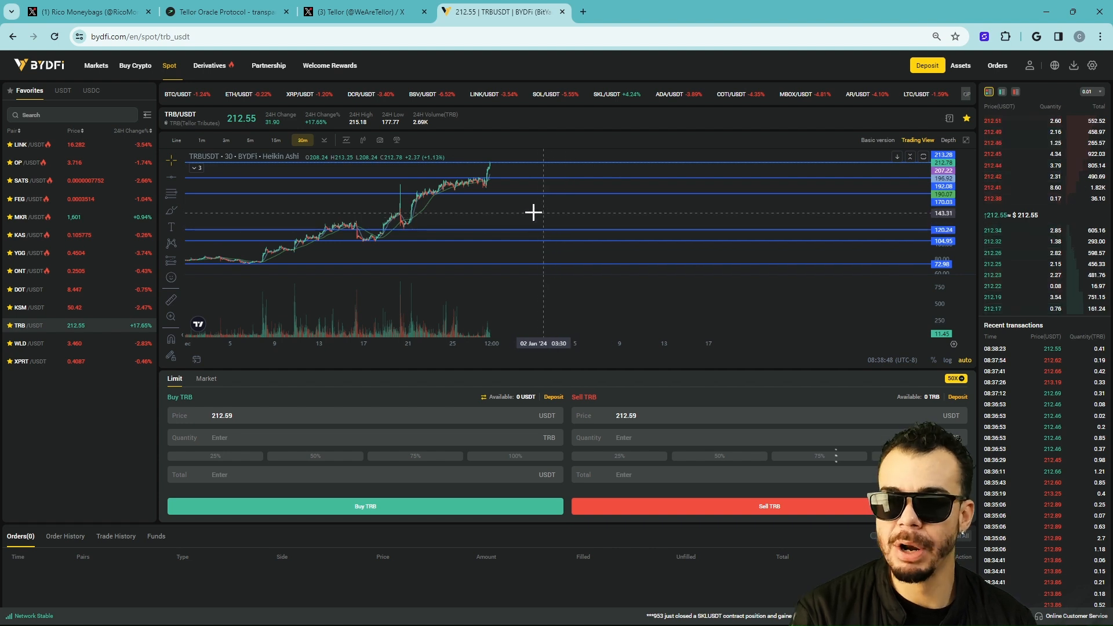
mouse_move(553, 190)
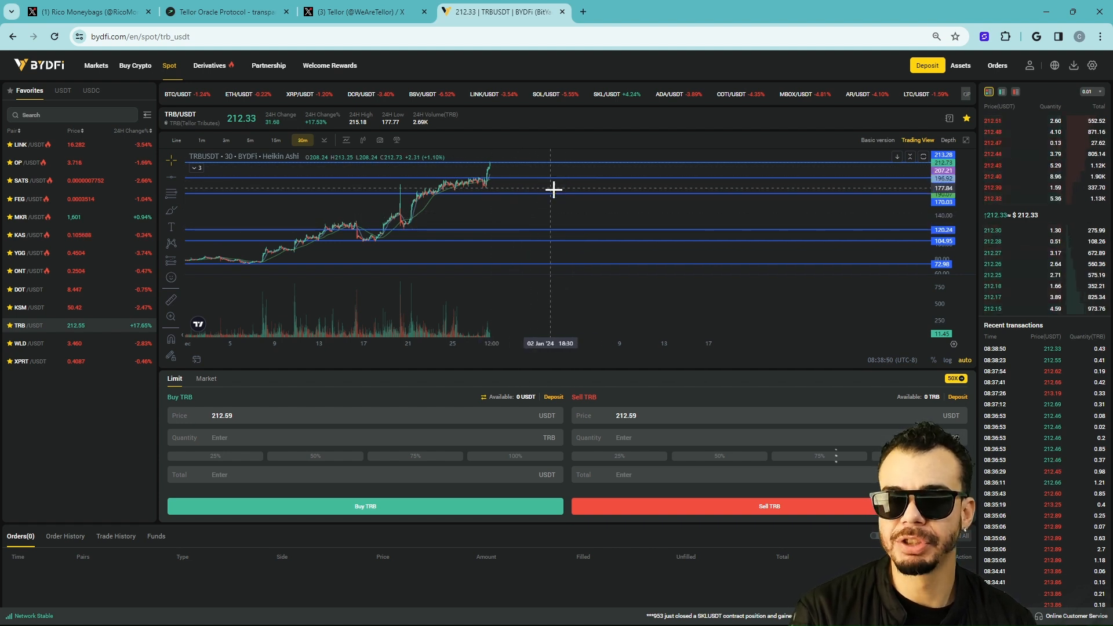
mouse_move(499, 212)
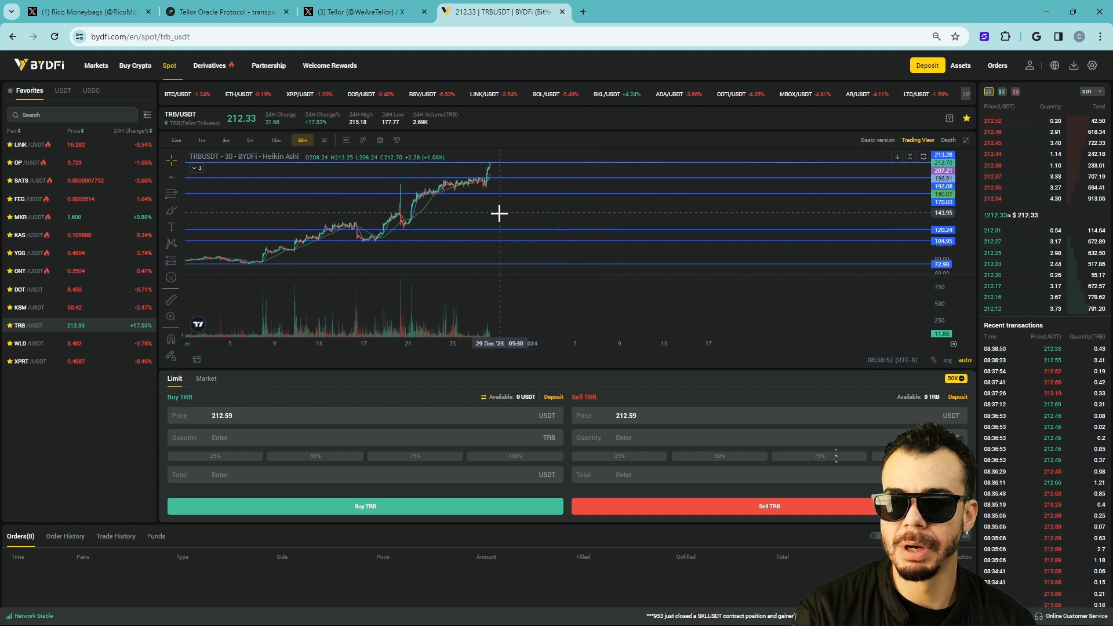
mouse_move(630, 246)
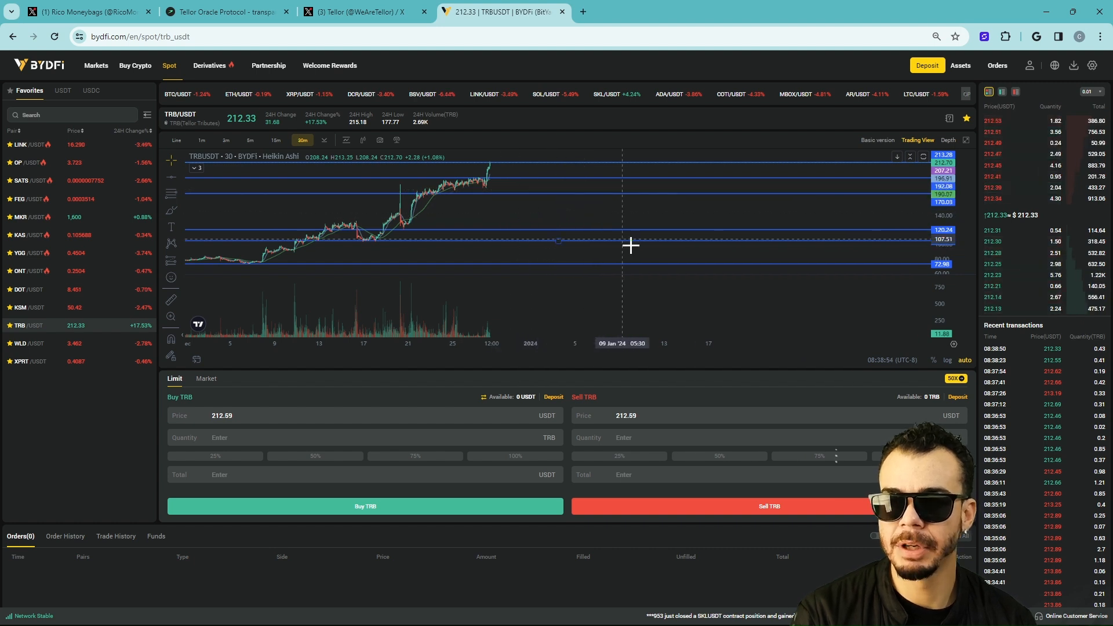
mouse_move(645, 201)
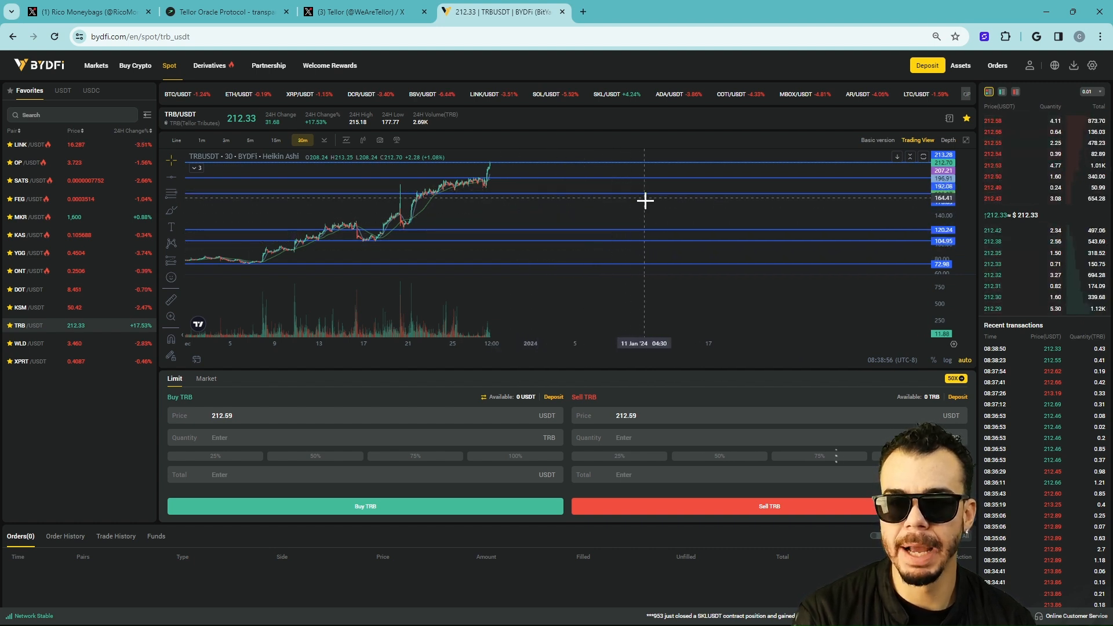
mouse_move(664, 181)
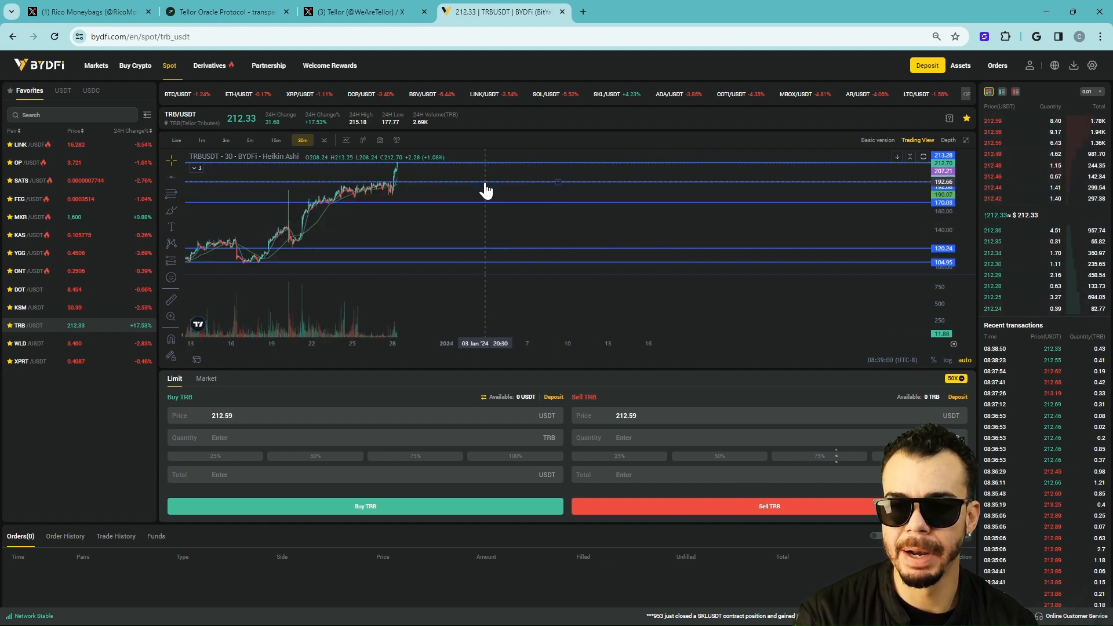
mouse_move(497, 196)
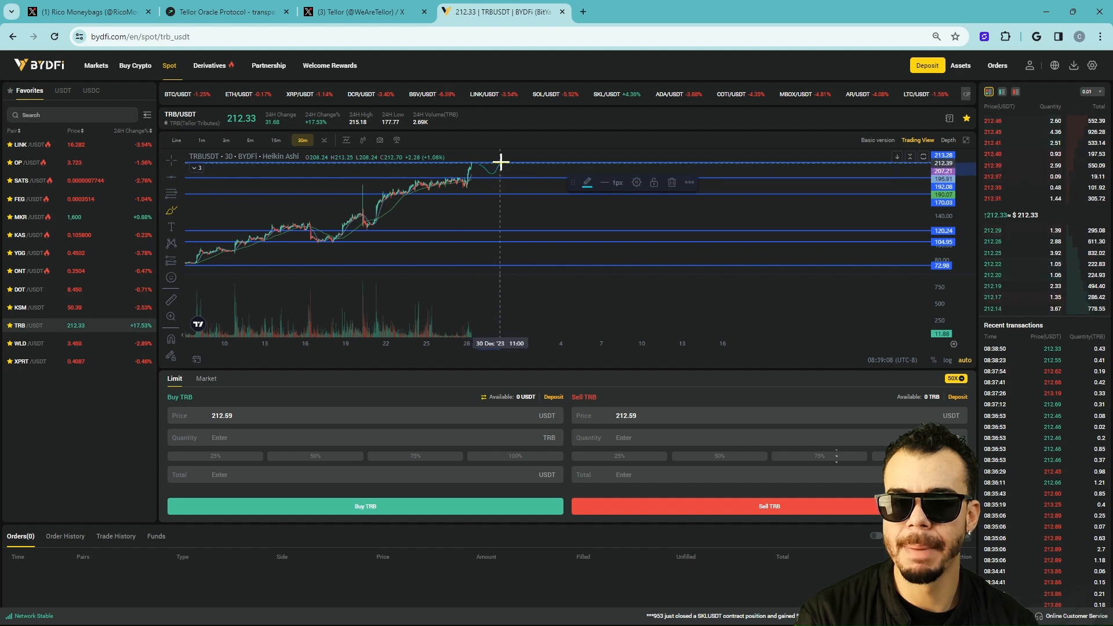
mouse_move(598, 197)
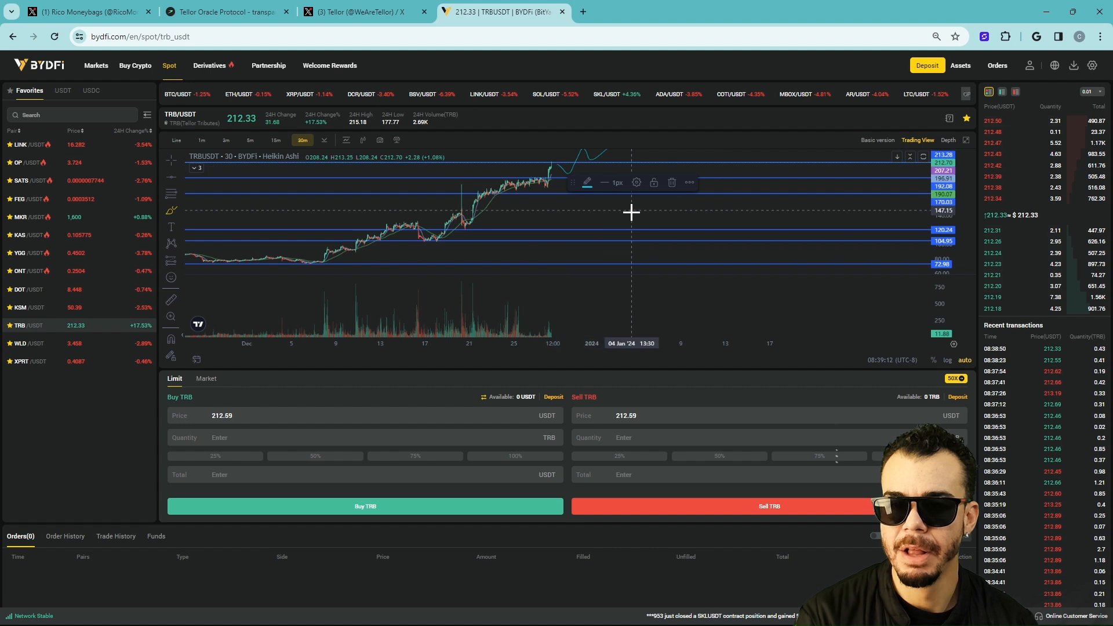
mouse_move(674, 212)
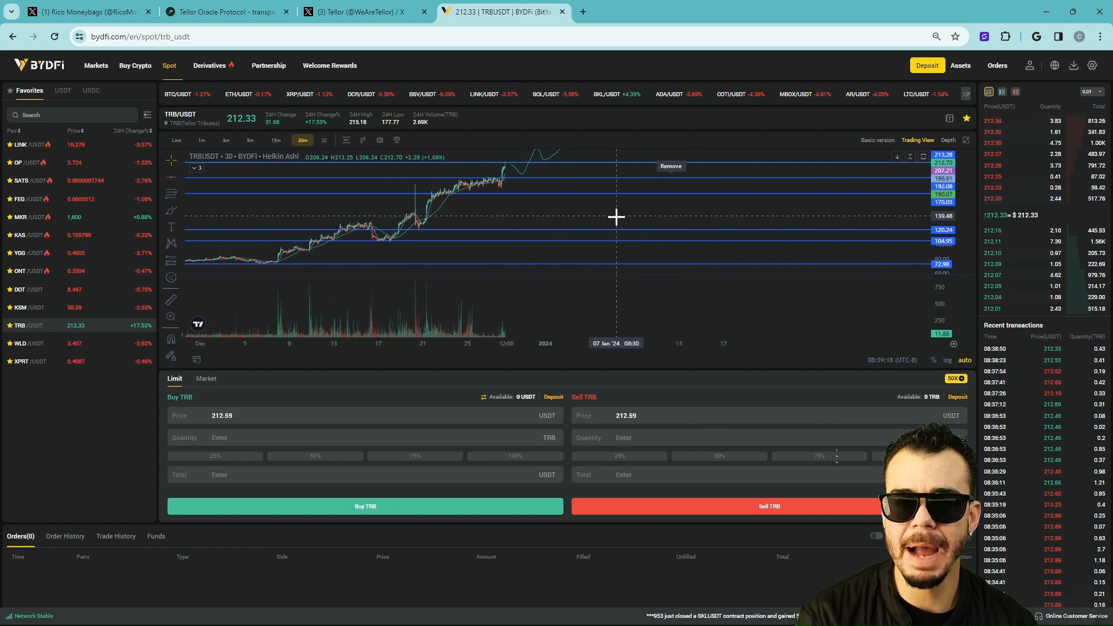
mouse_move(640, 203)
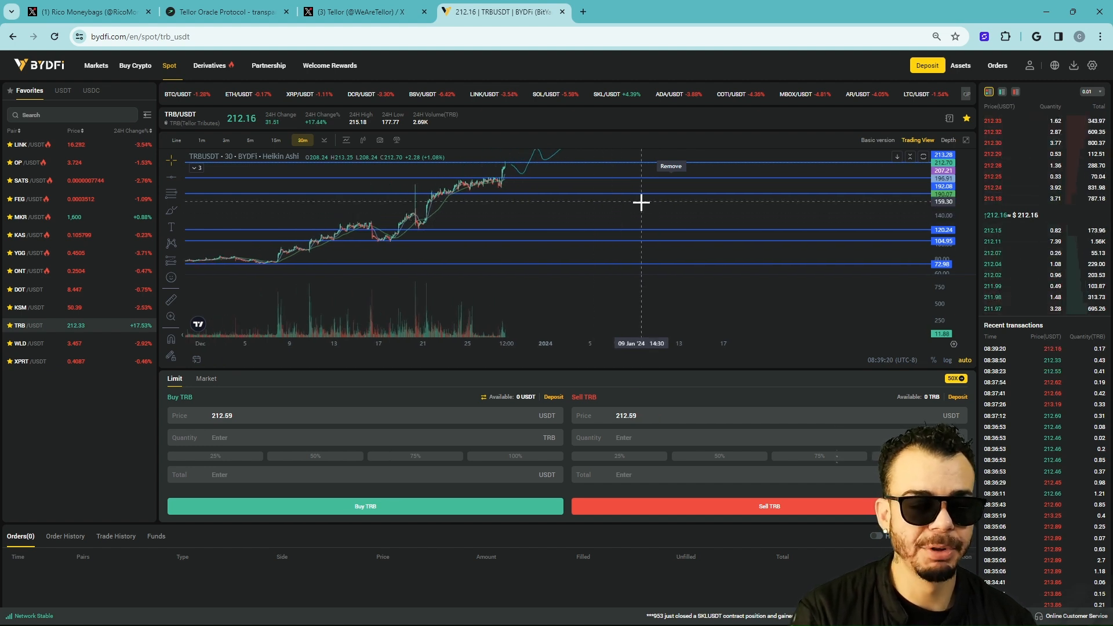